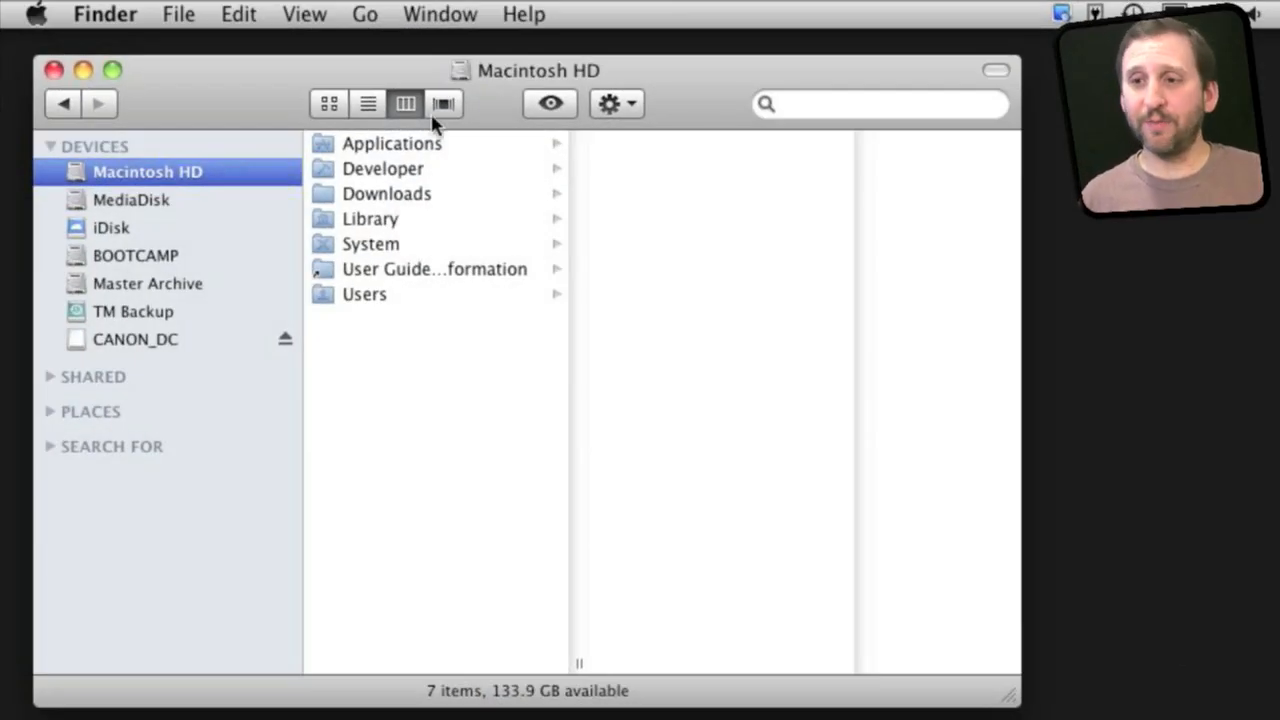
mouse_move(264, 124)
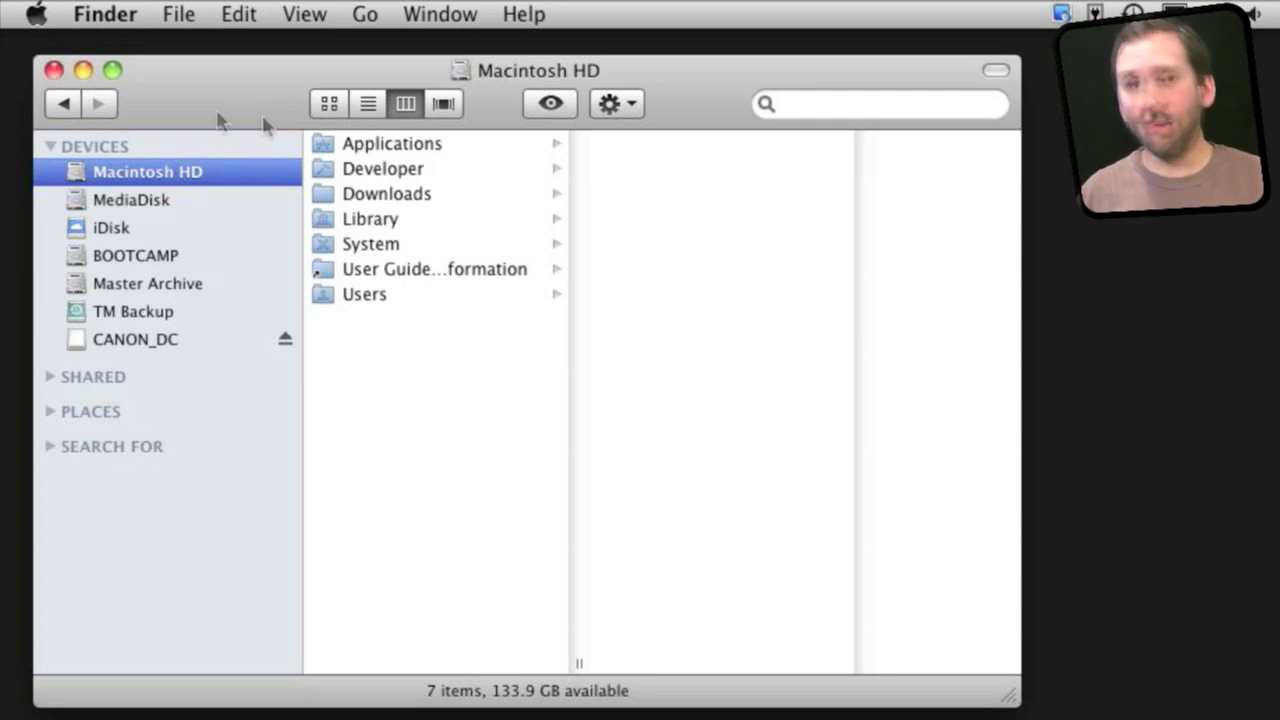
mouse_move(80, 344)
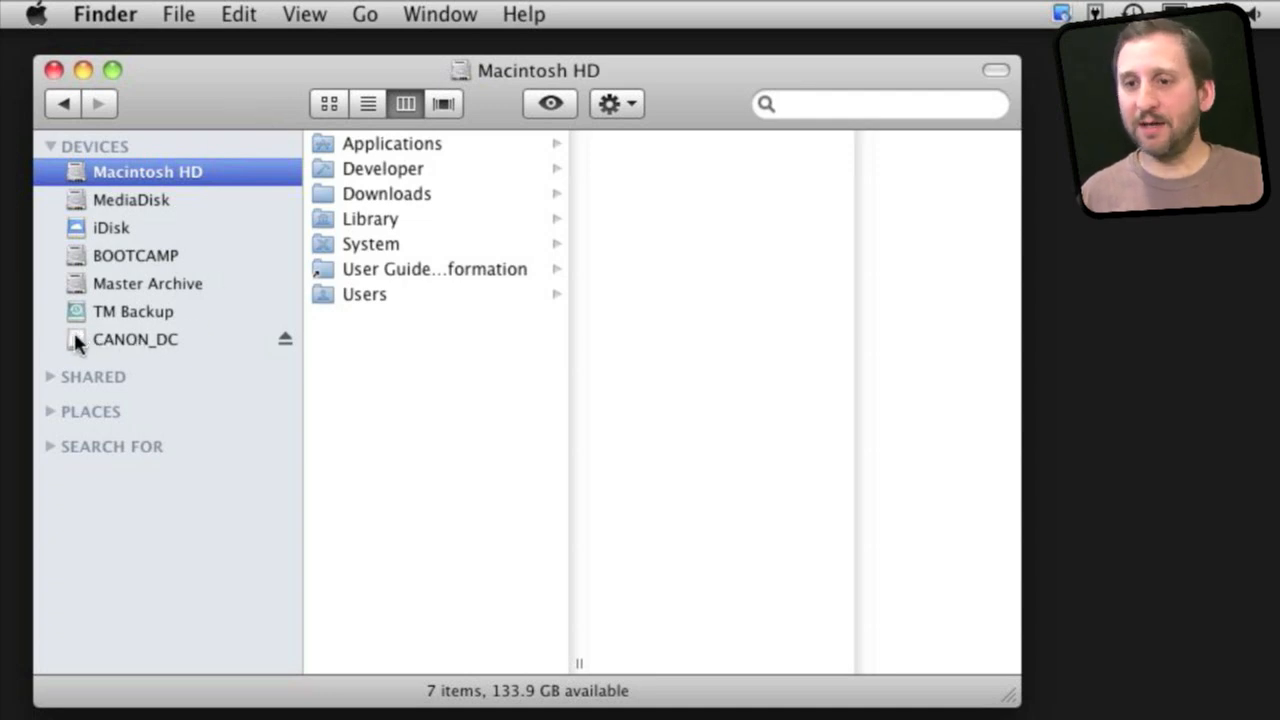
mouse_move(136, 344)
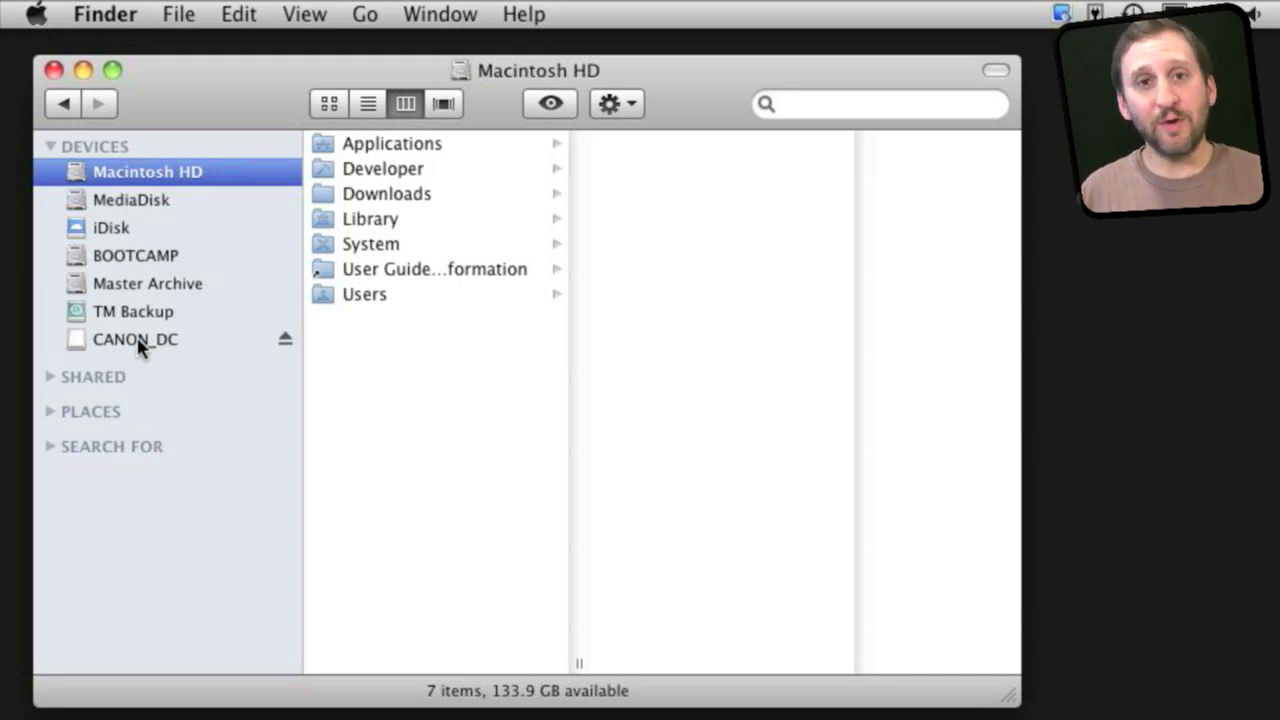
- Open the CANON_DC memory card from the Finder sidebar to reveal its DCIM folder
left_click(136, 338)
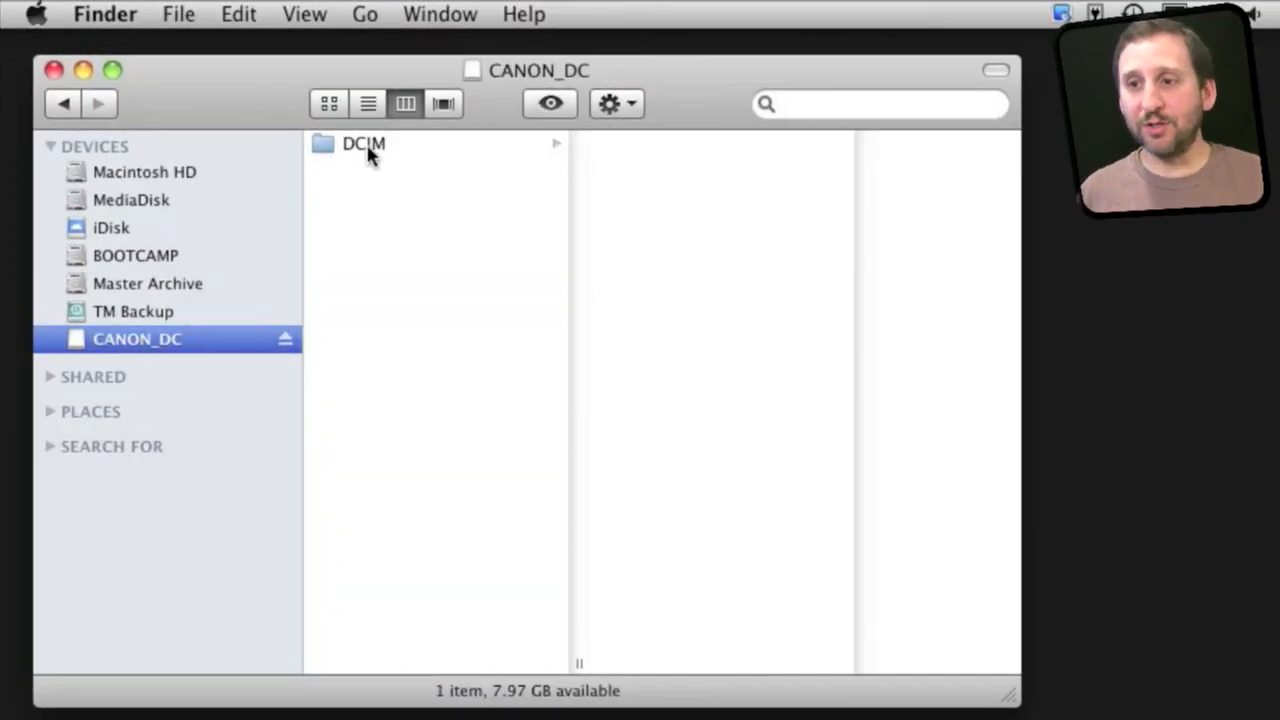
mouse_move(348, 262)
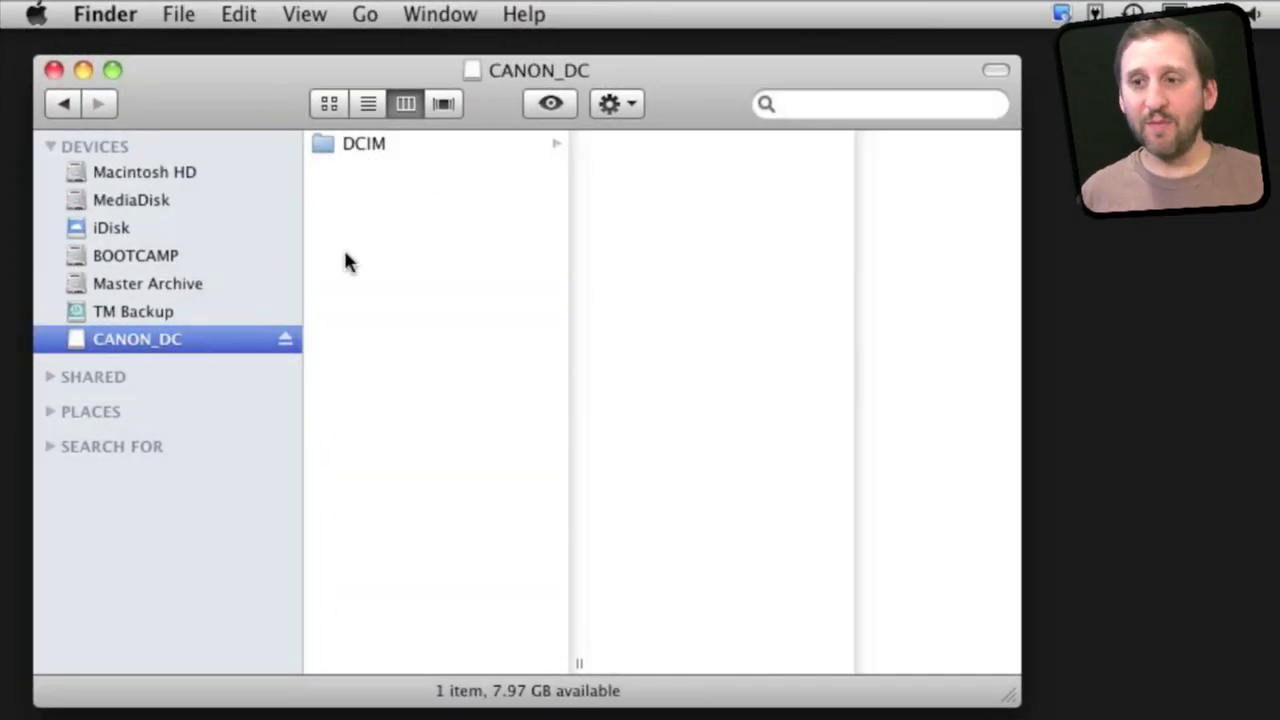
mouse_move(312, 148)
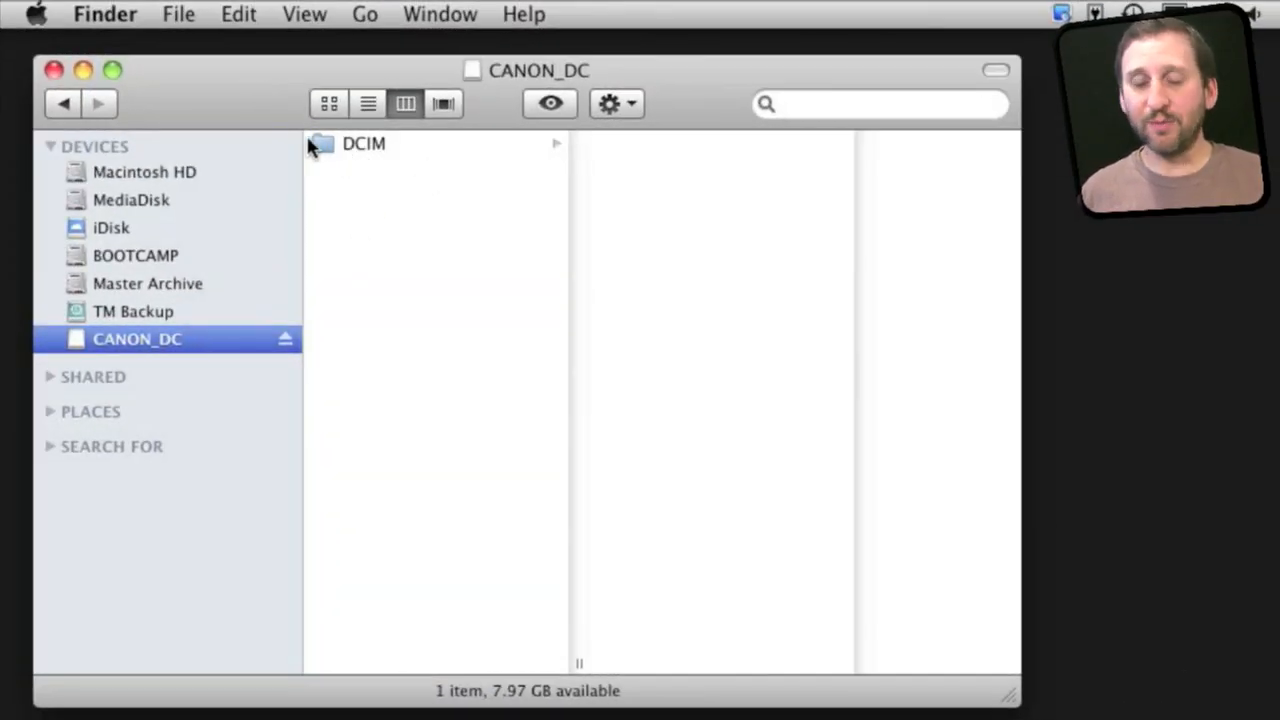
mouse_move(348, 150)
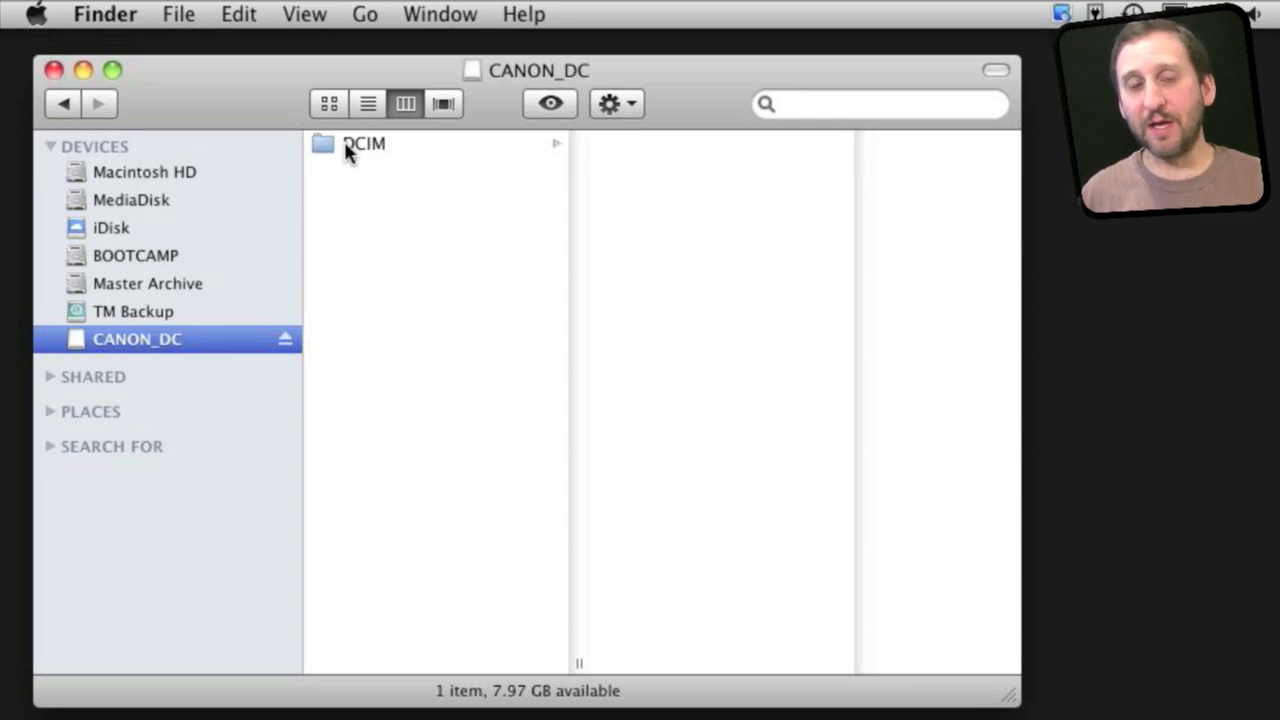
- Browse DCIM into the 100___05 folder and preview IMG_0076.JPG, the pink flower photo
left_click(364, 144)
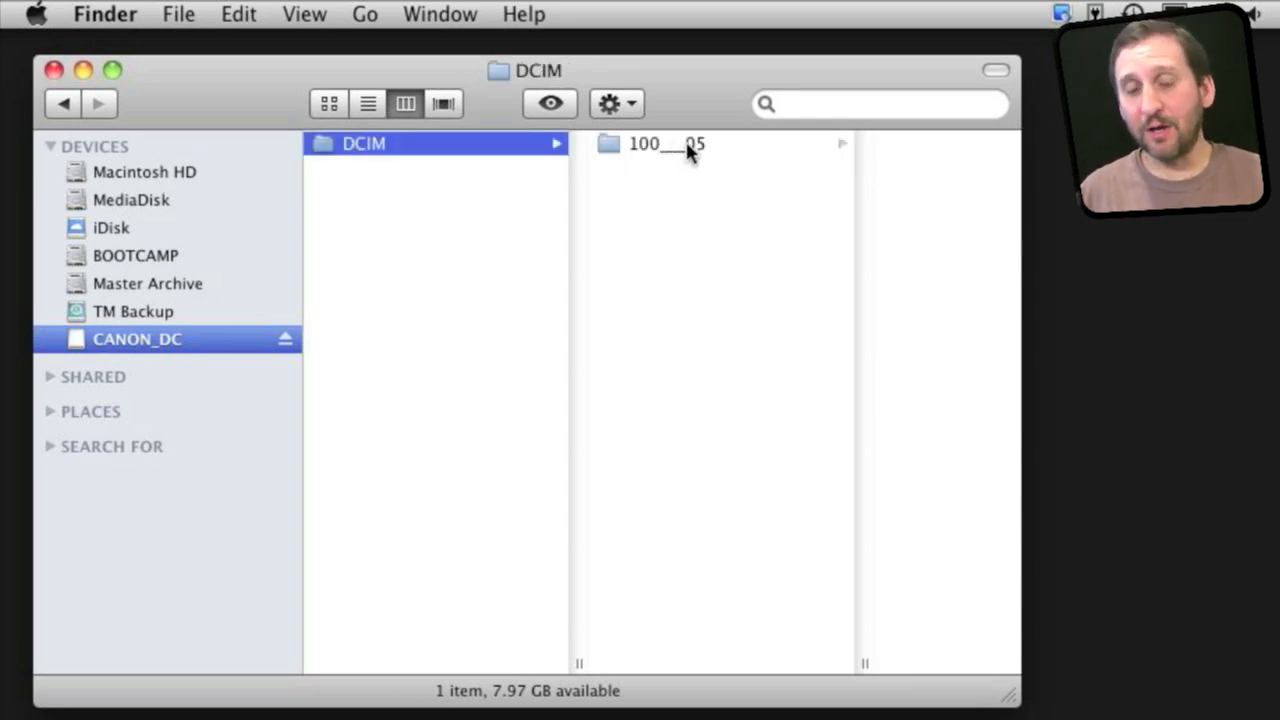
left_click(666, 144)
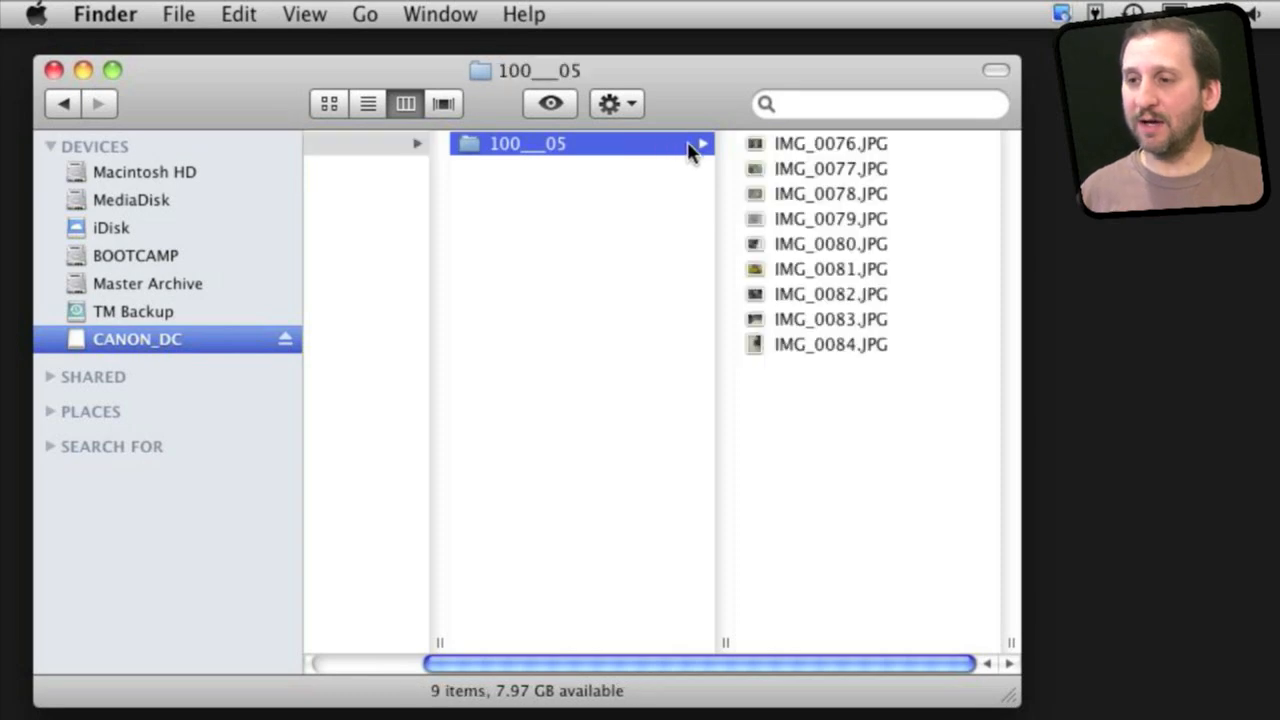
left_click(830, 144)
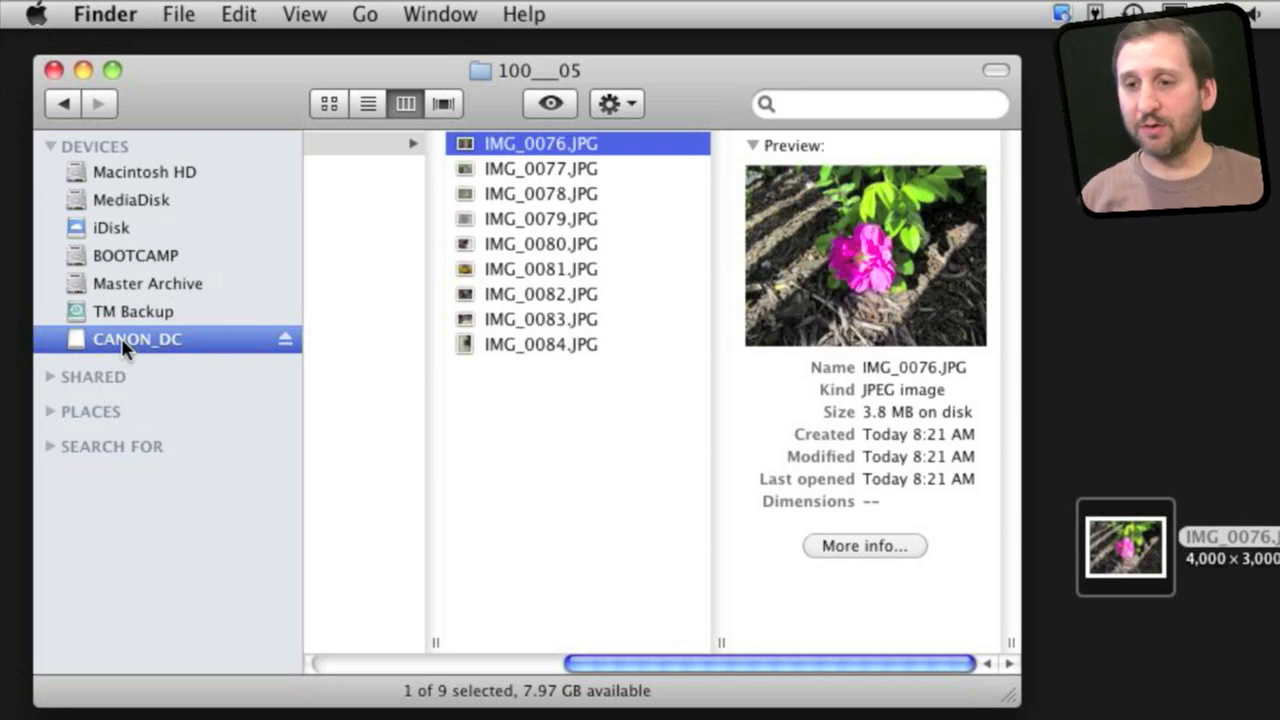
key("cmd+i")
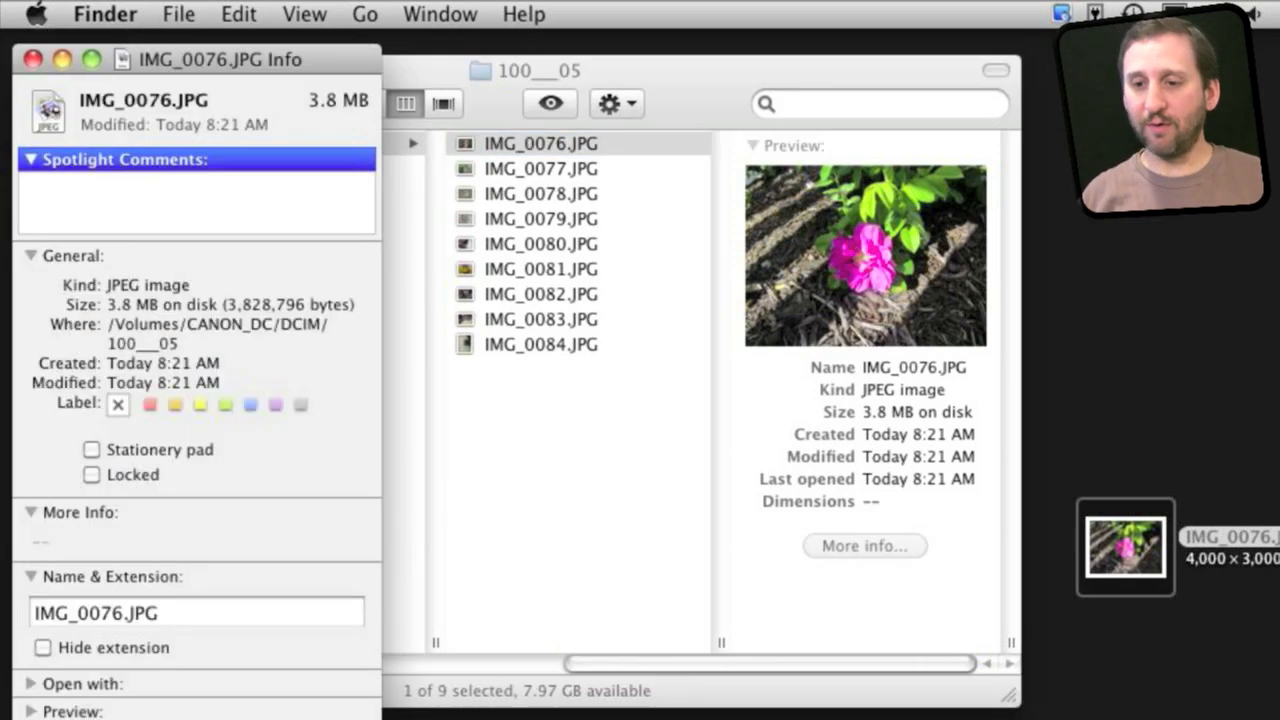
left_click(32, 60)
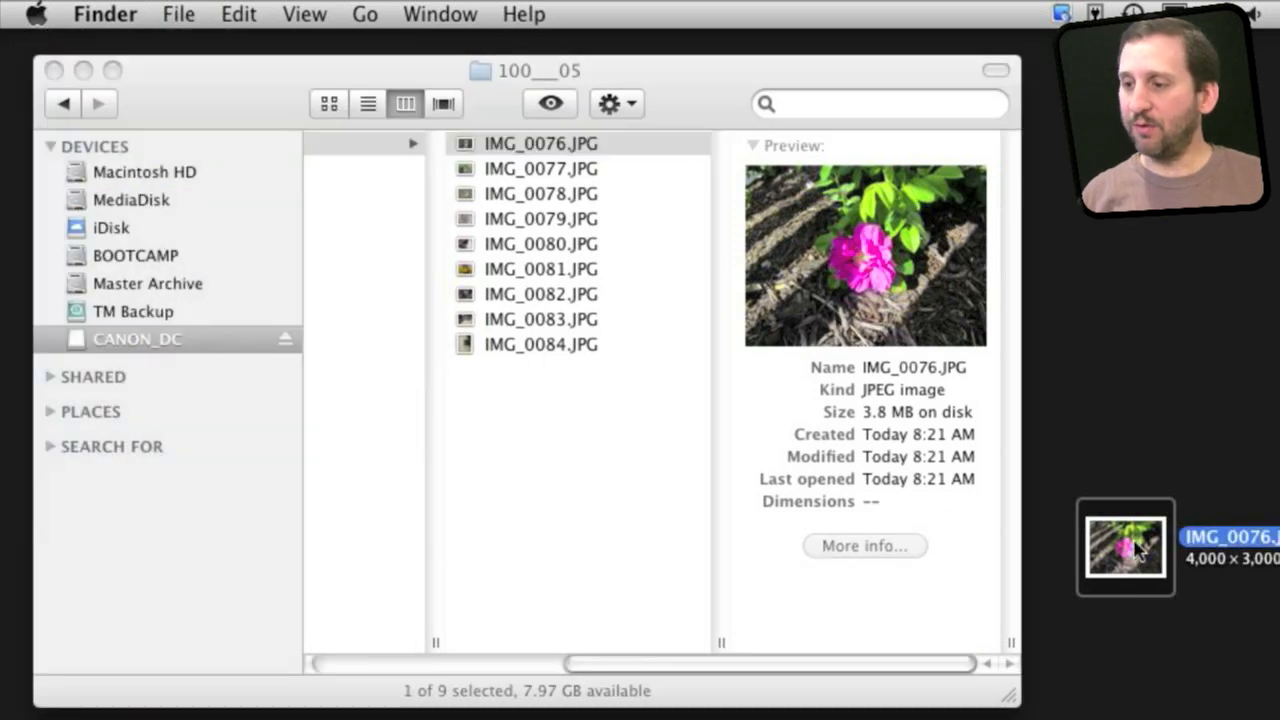
mouse_move(1120, 550)
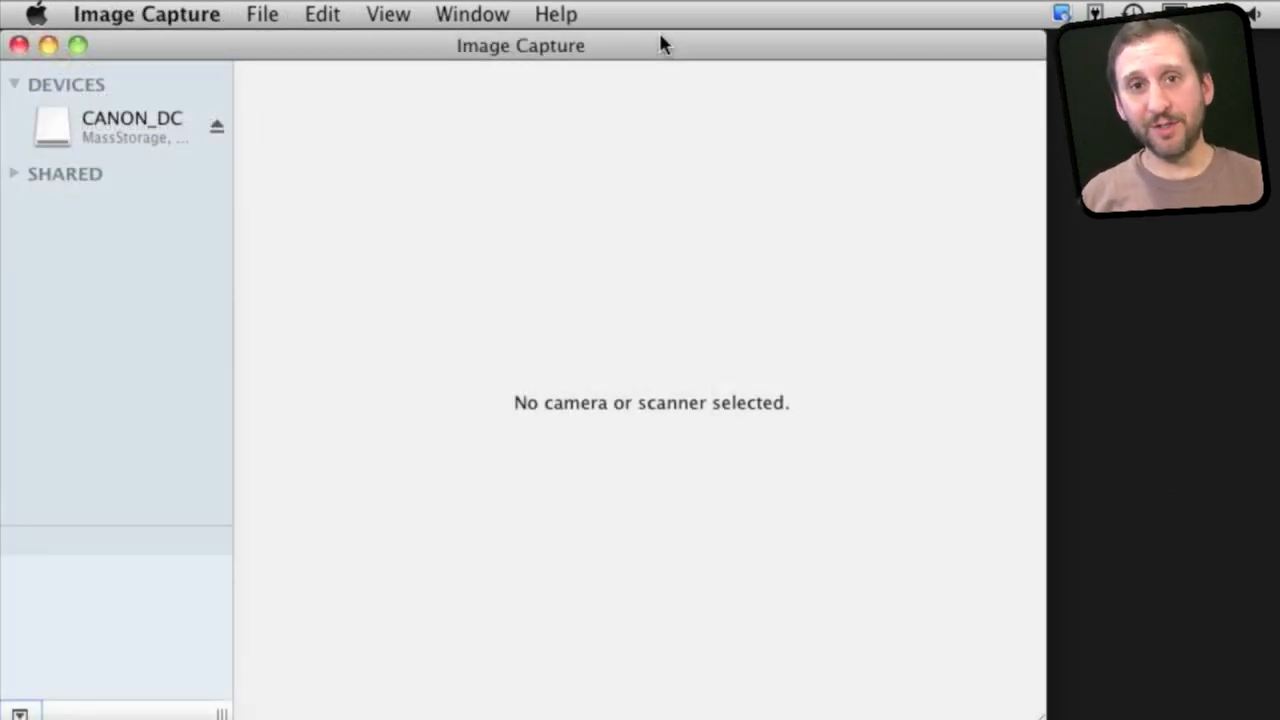
mouse_move(284, 114)
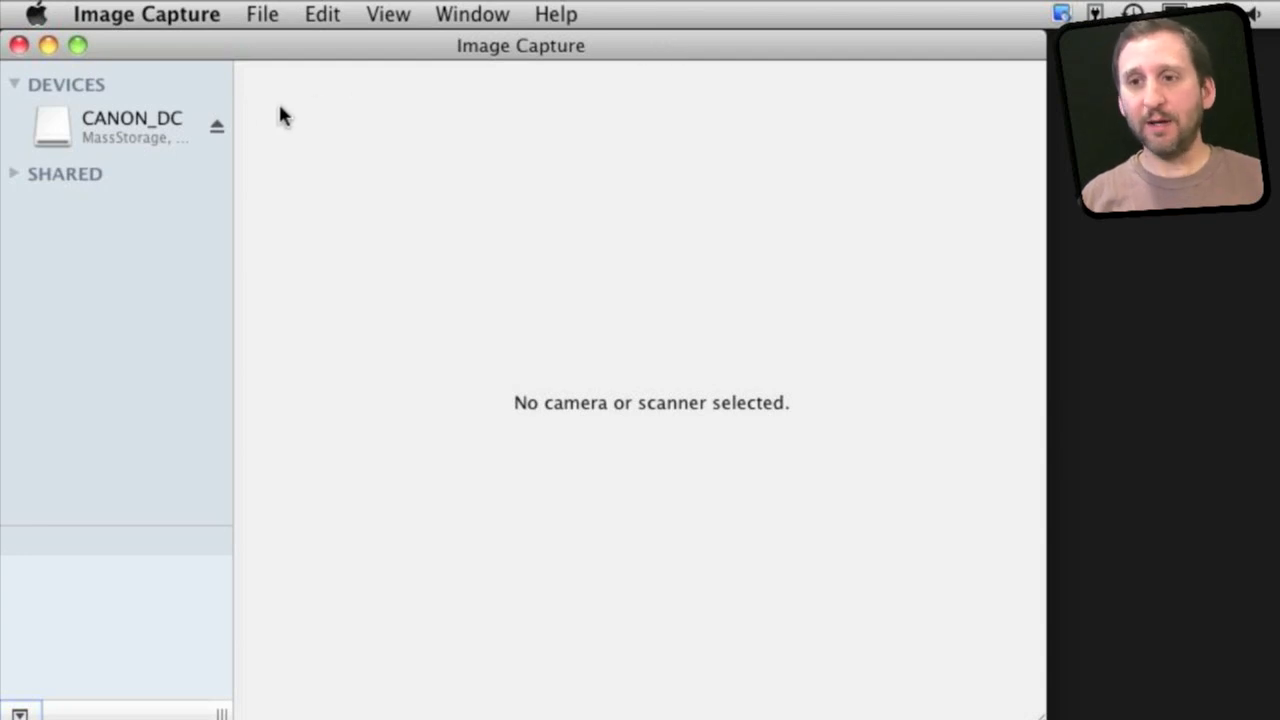
mouse_move(118, 110)
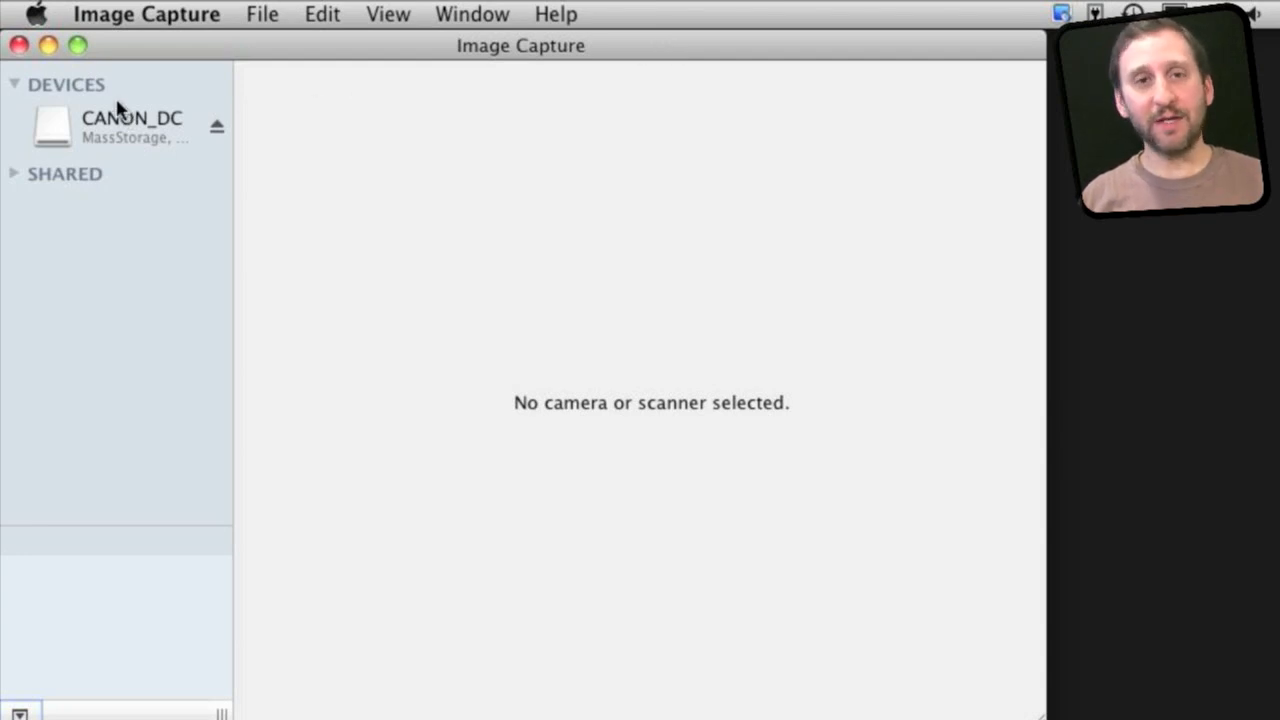
mouse_move(16, 180)
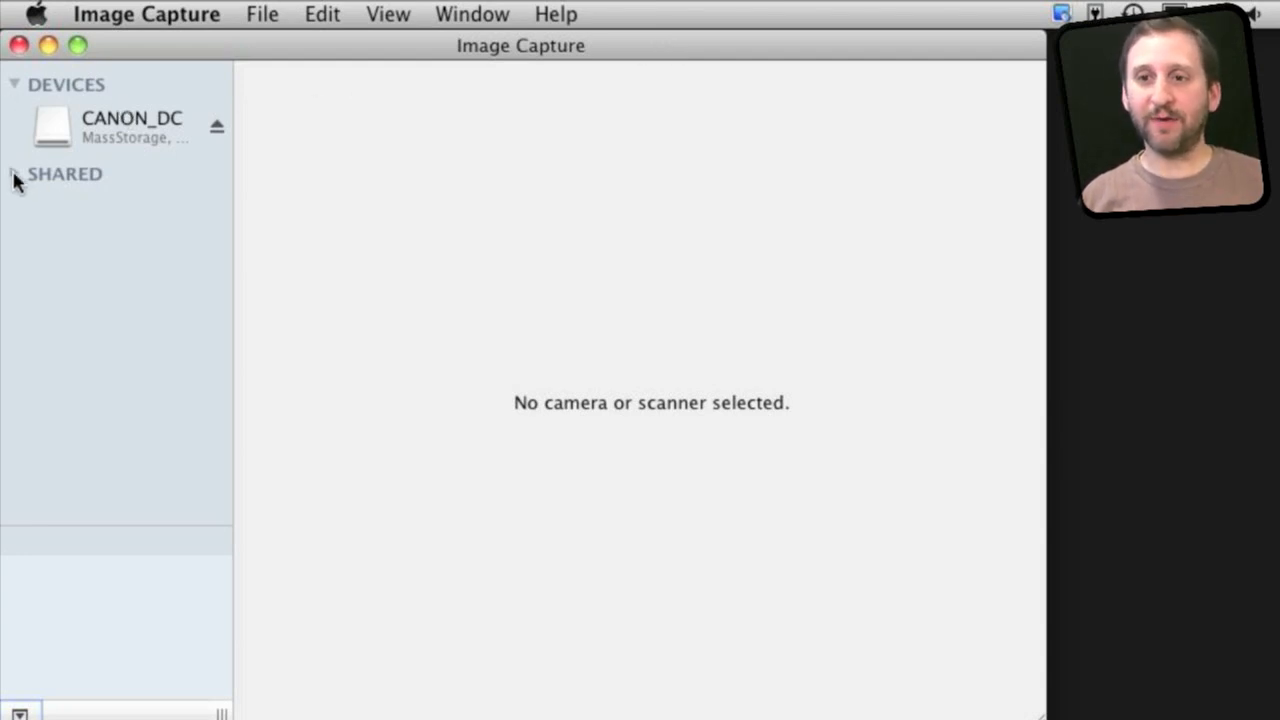
- Peek at the Shared devices list, then choose CANON_DC to show its photo thumbnails
left_click(14, 172)
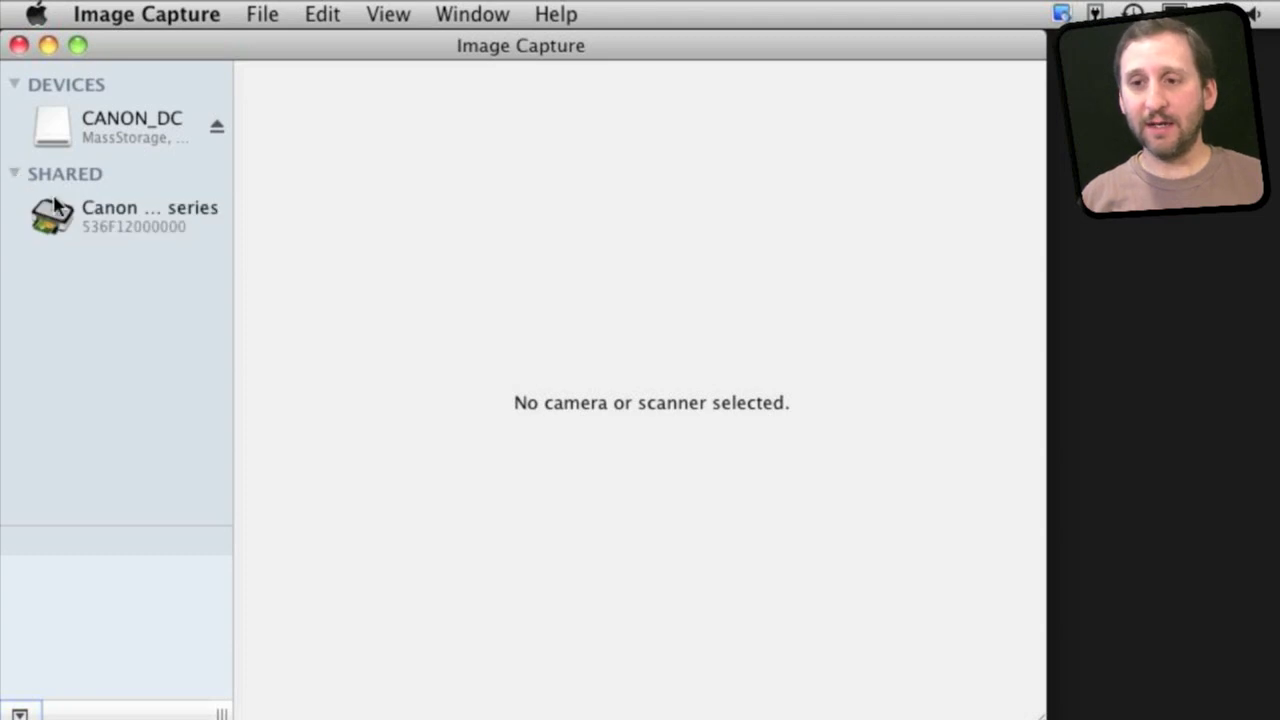
left_click(14, 172)
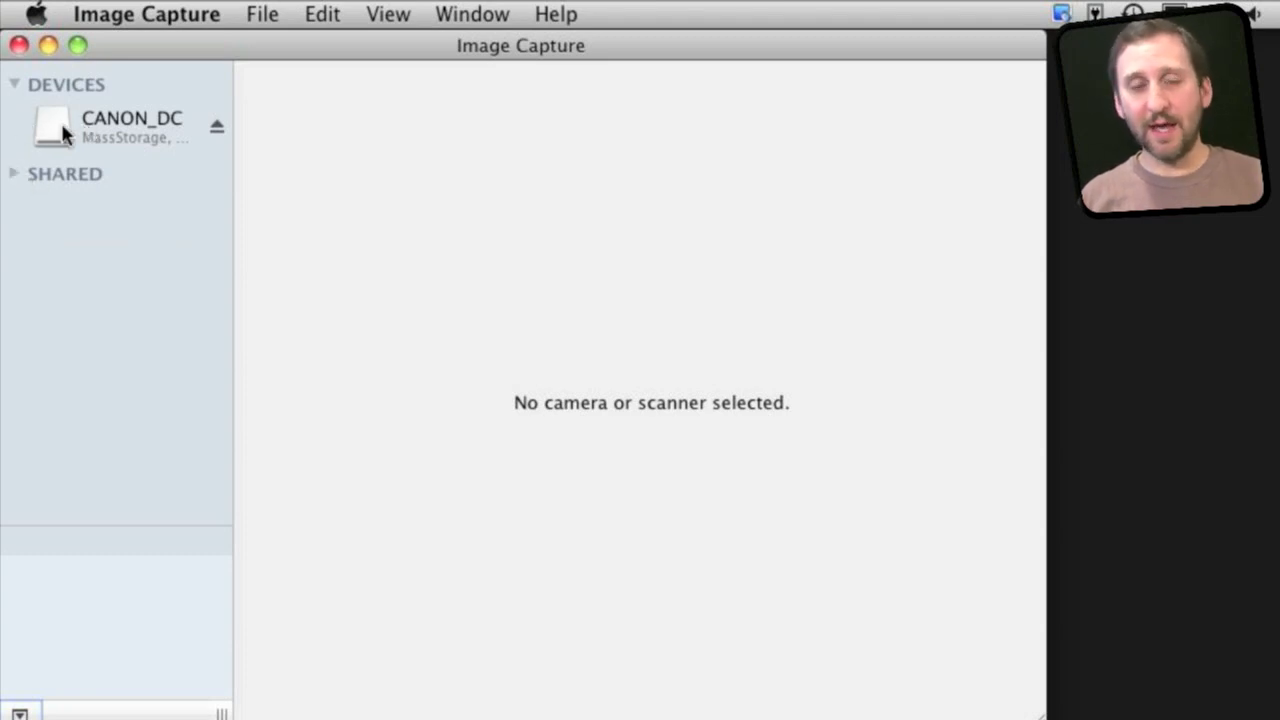
left_click(130, 128)
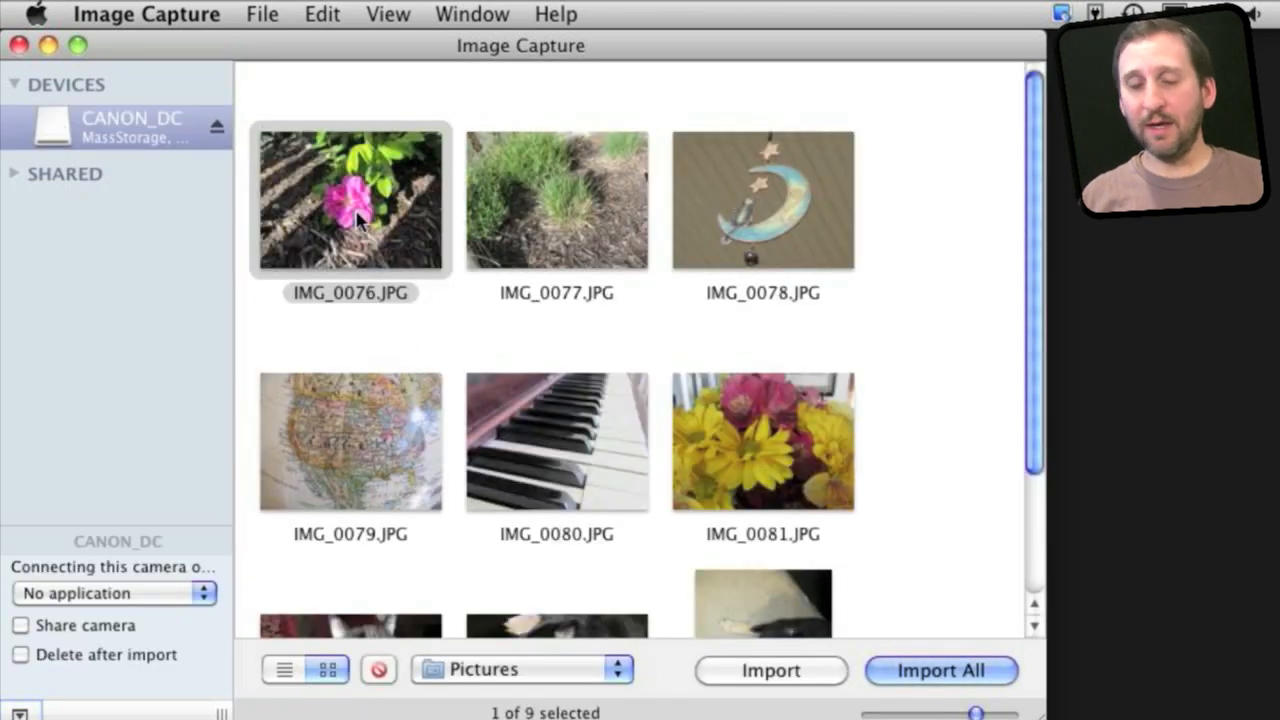
mouse_move(1040, 230)
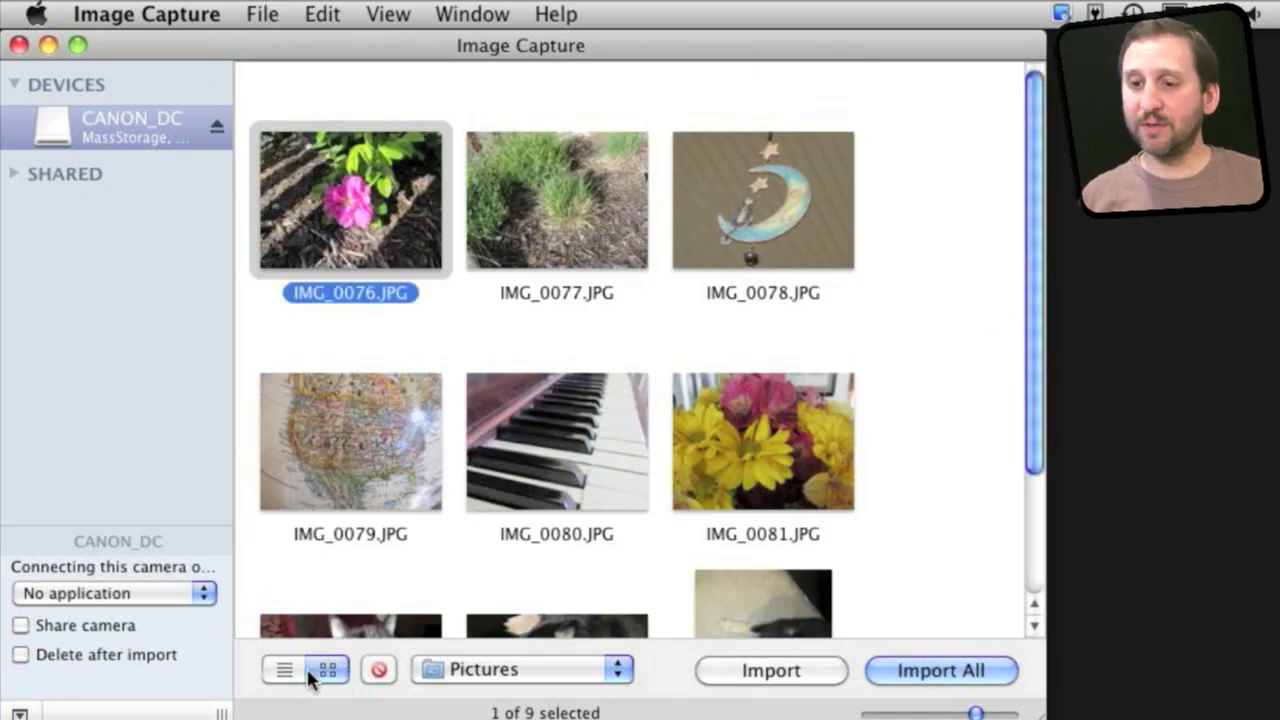
left_click(284, 668)
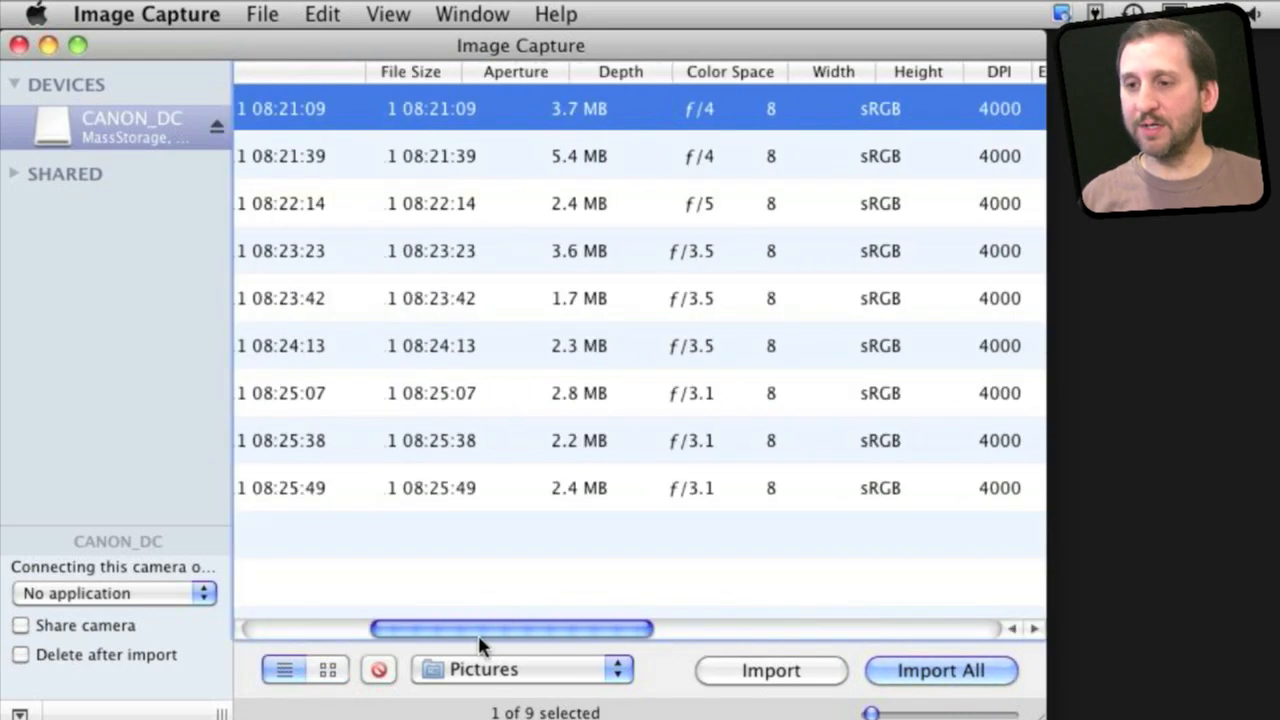
left_click(326, 668)
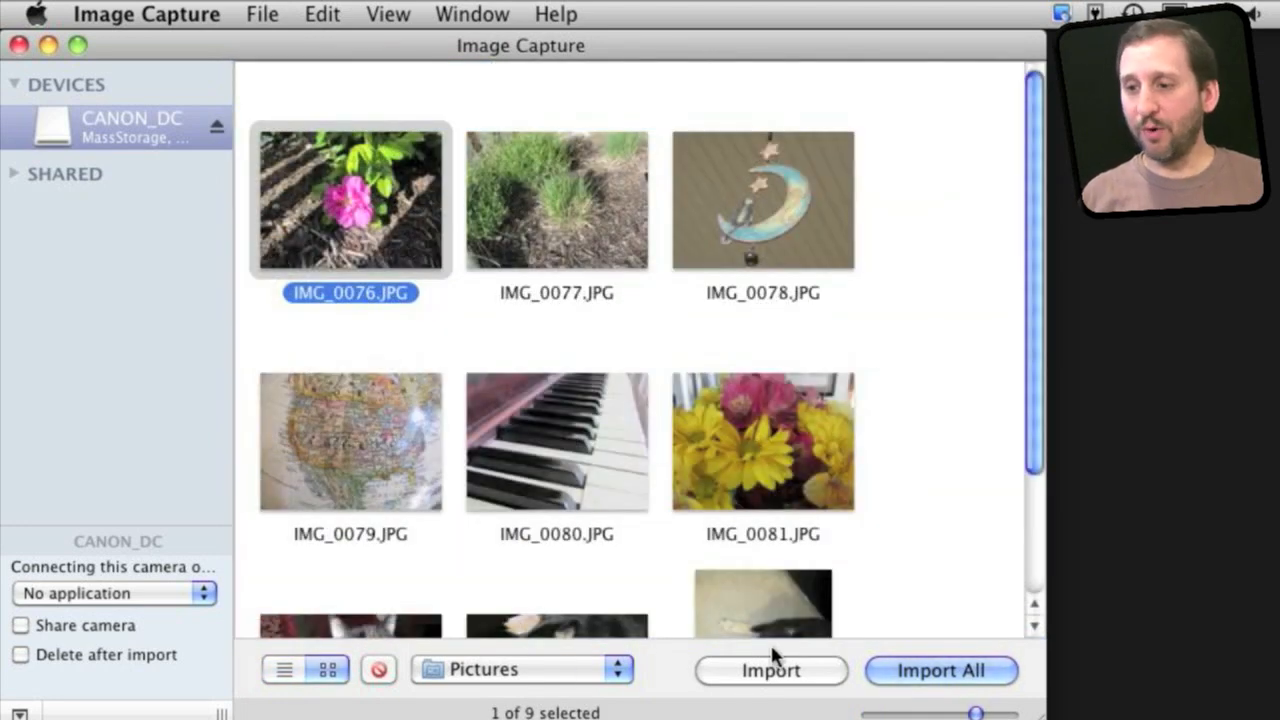
left_click(520, 668)
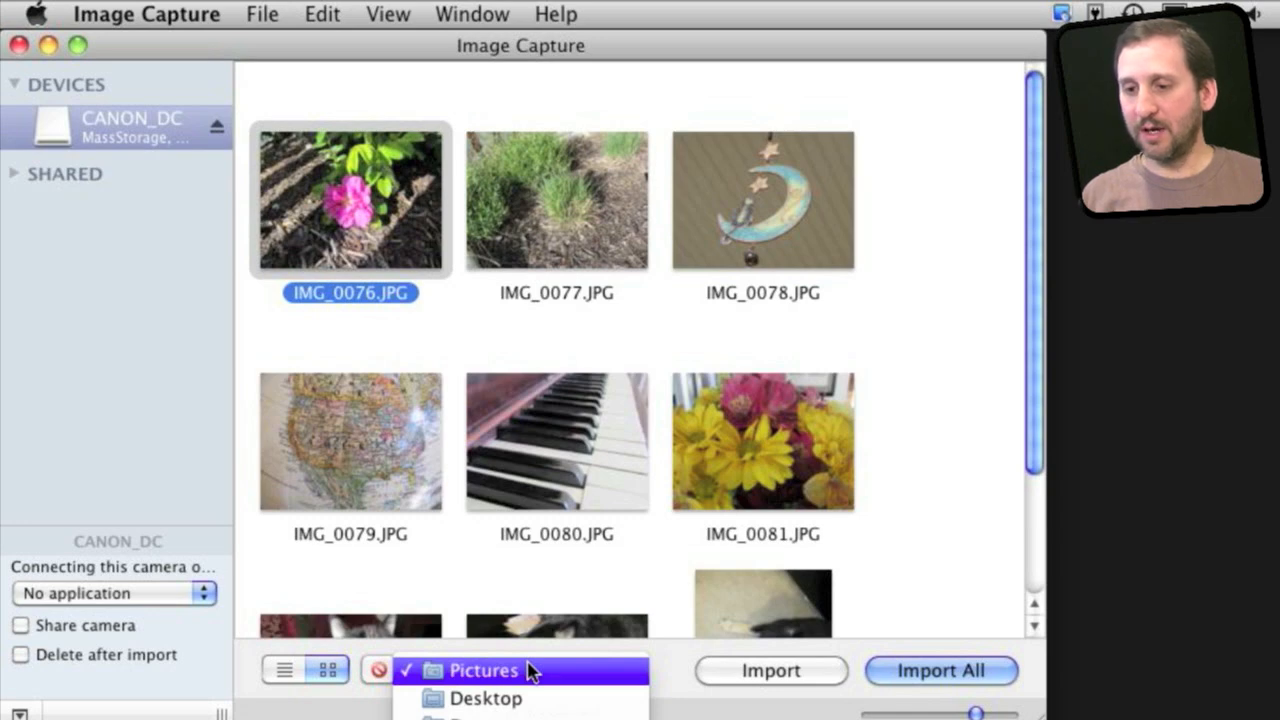
mouse_move(530, 656)
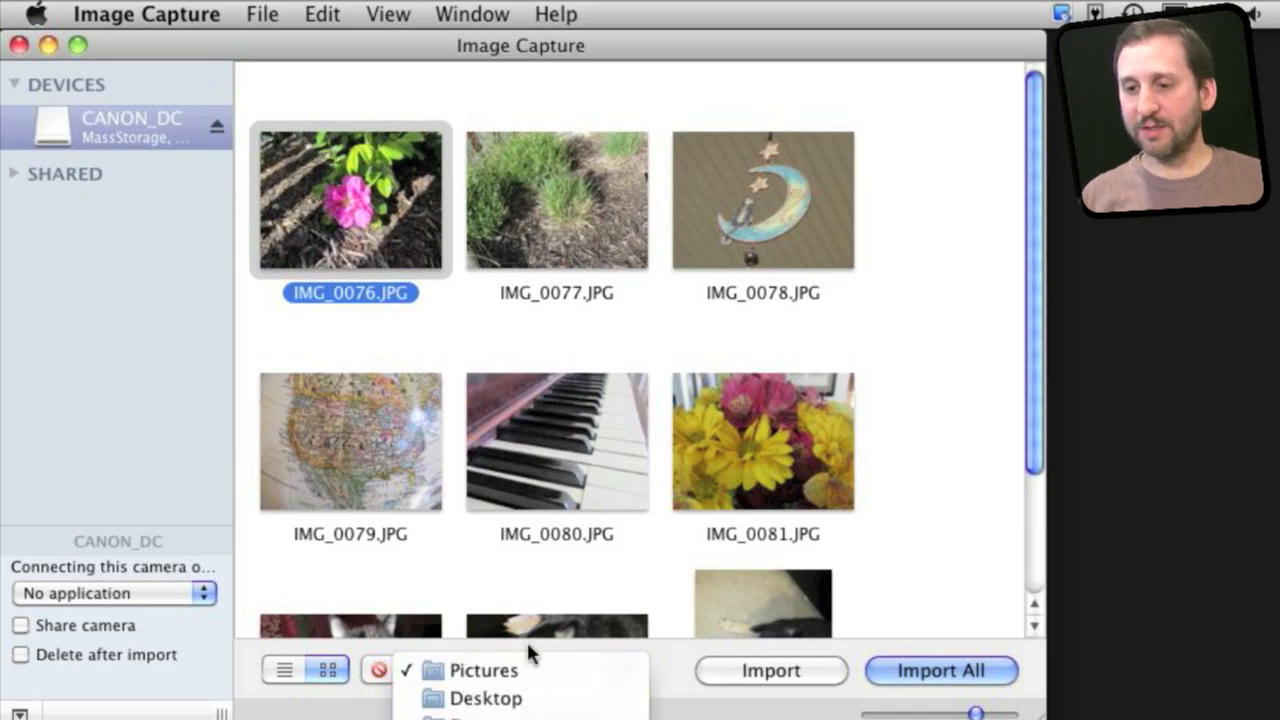
mouse_move(530, 624)
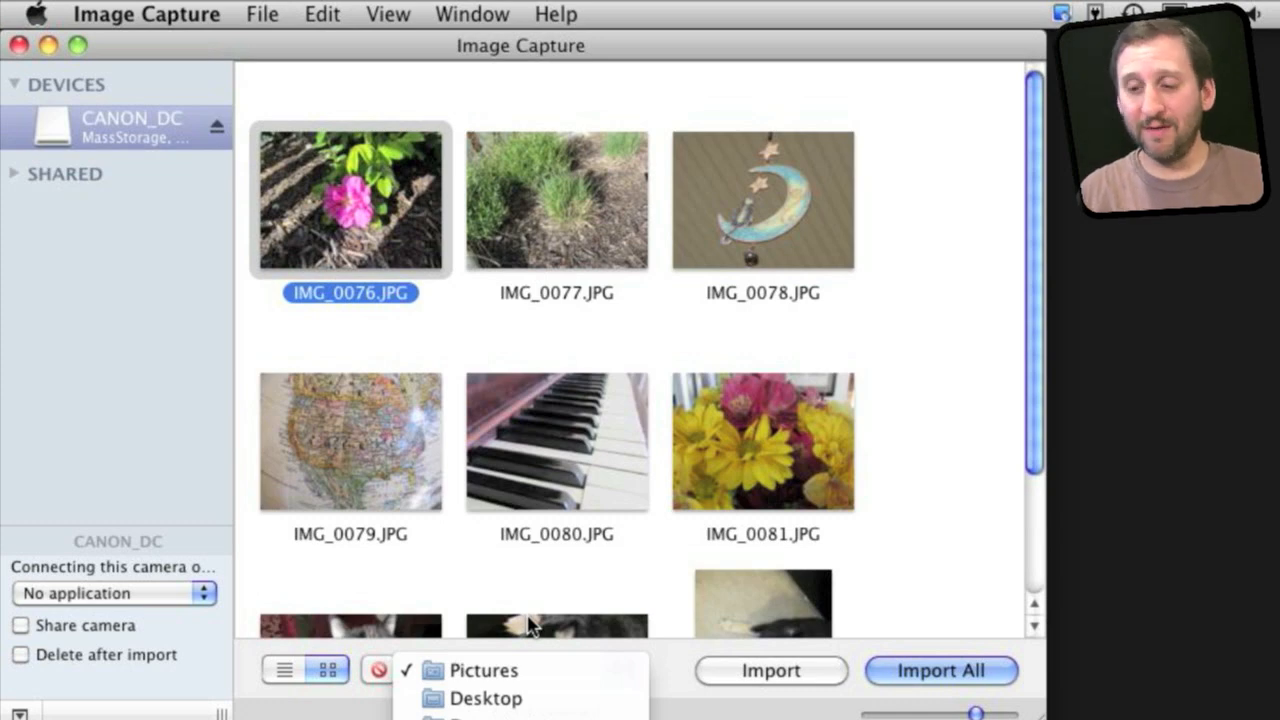
- Keep Pictures as the import destination and select the dog photo IMG_0083
left_click(556, 200)
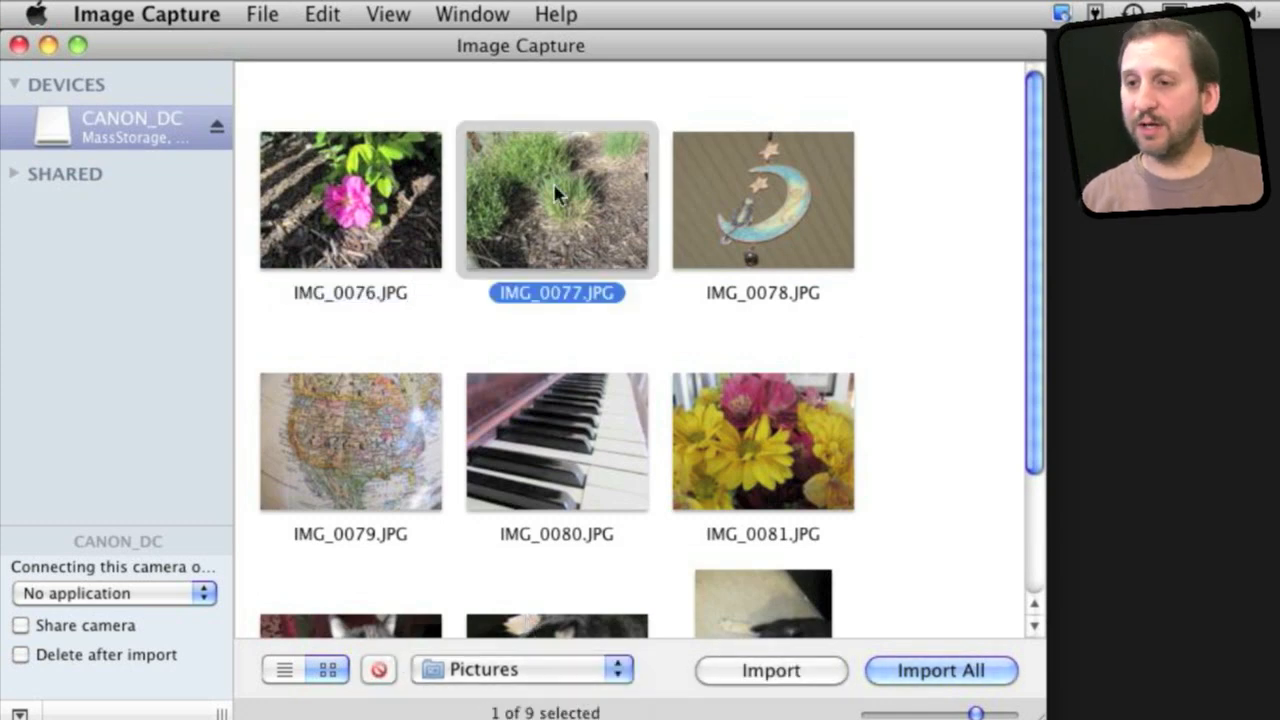
left_click(556, 442)
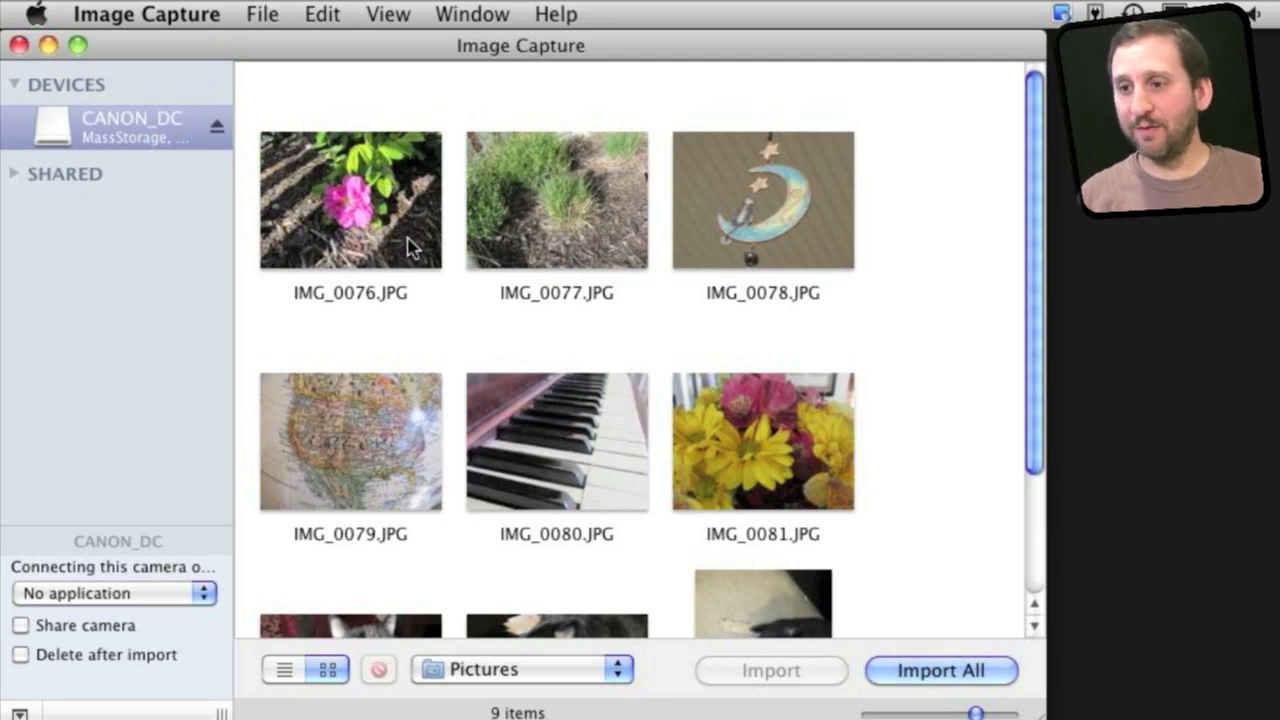
mouse_move(780, 418)
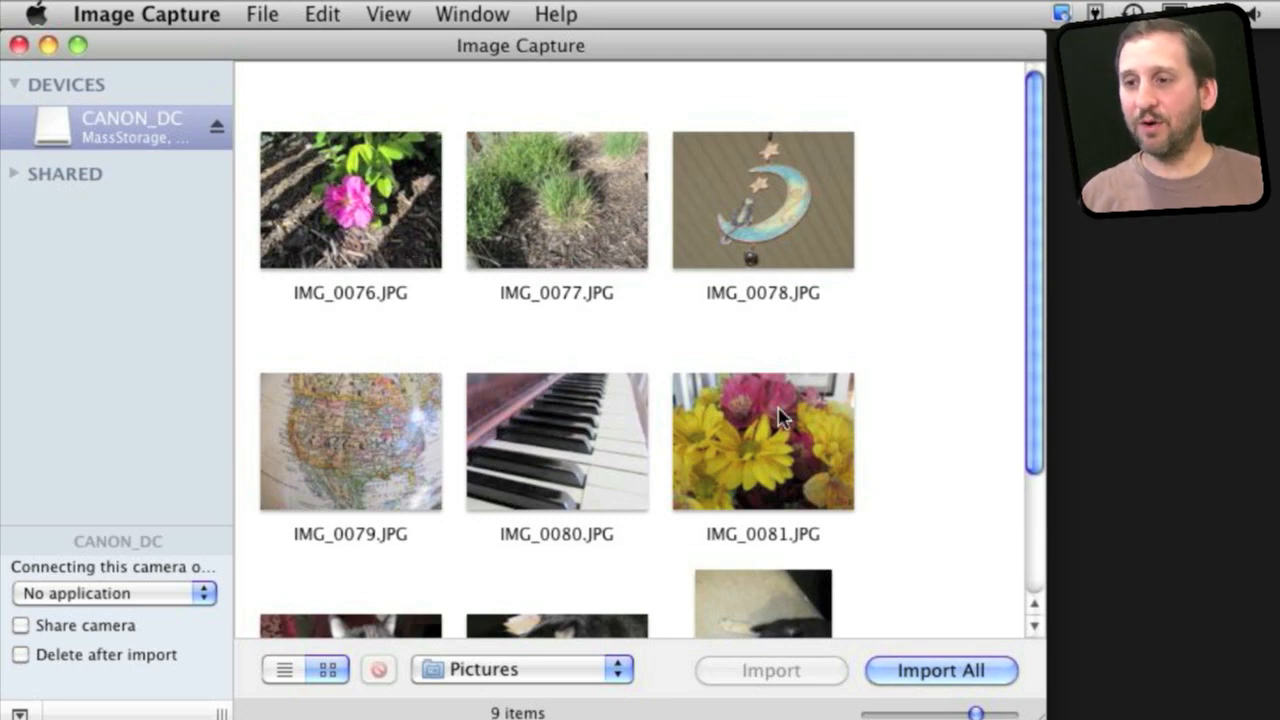
mouse_move(396, 390)
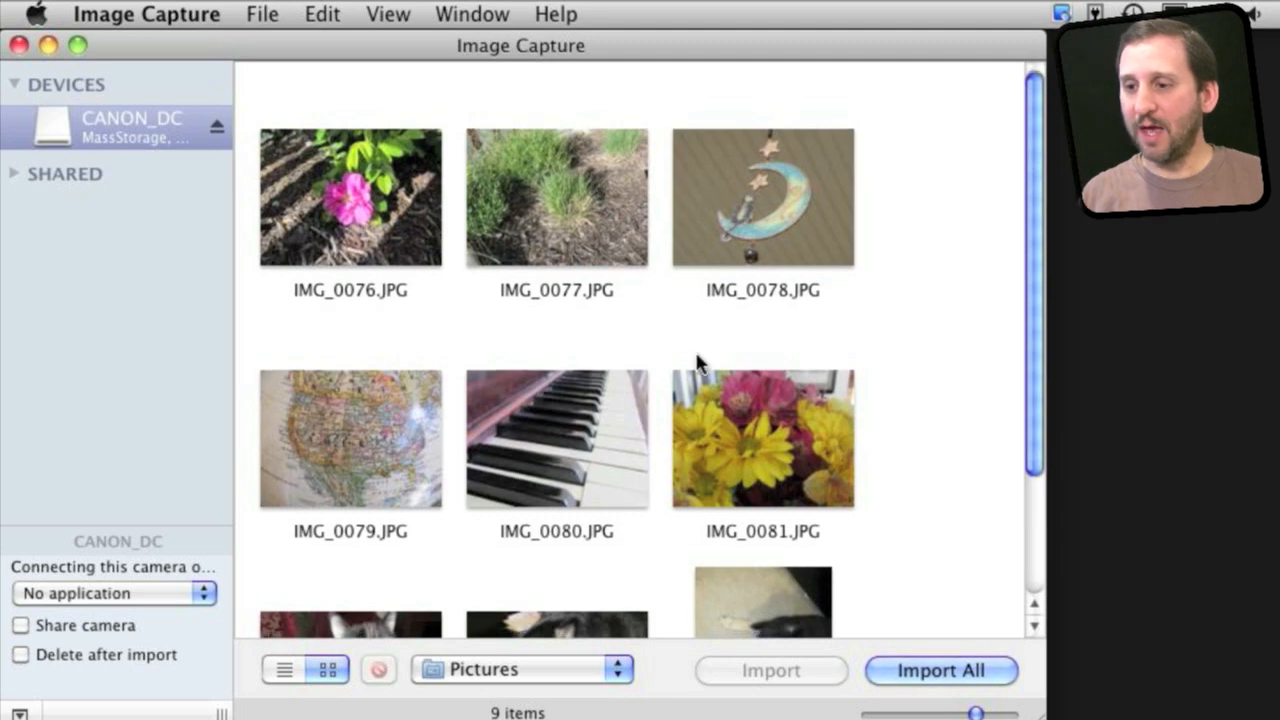
left_click(556, 516)
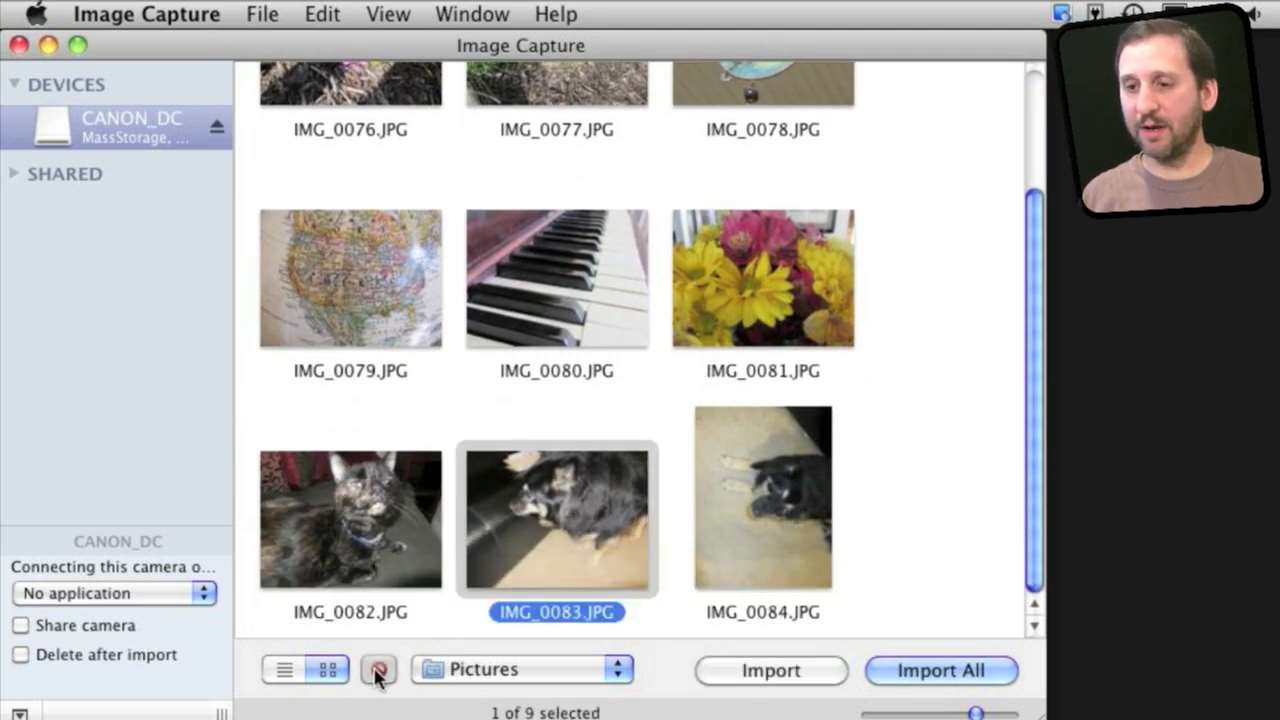
- Delete IMG_0083.JPG from the card, leaving eight photos
left_click(378, 668)
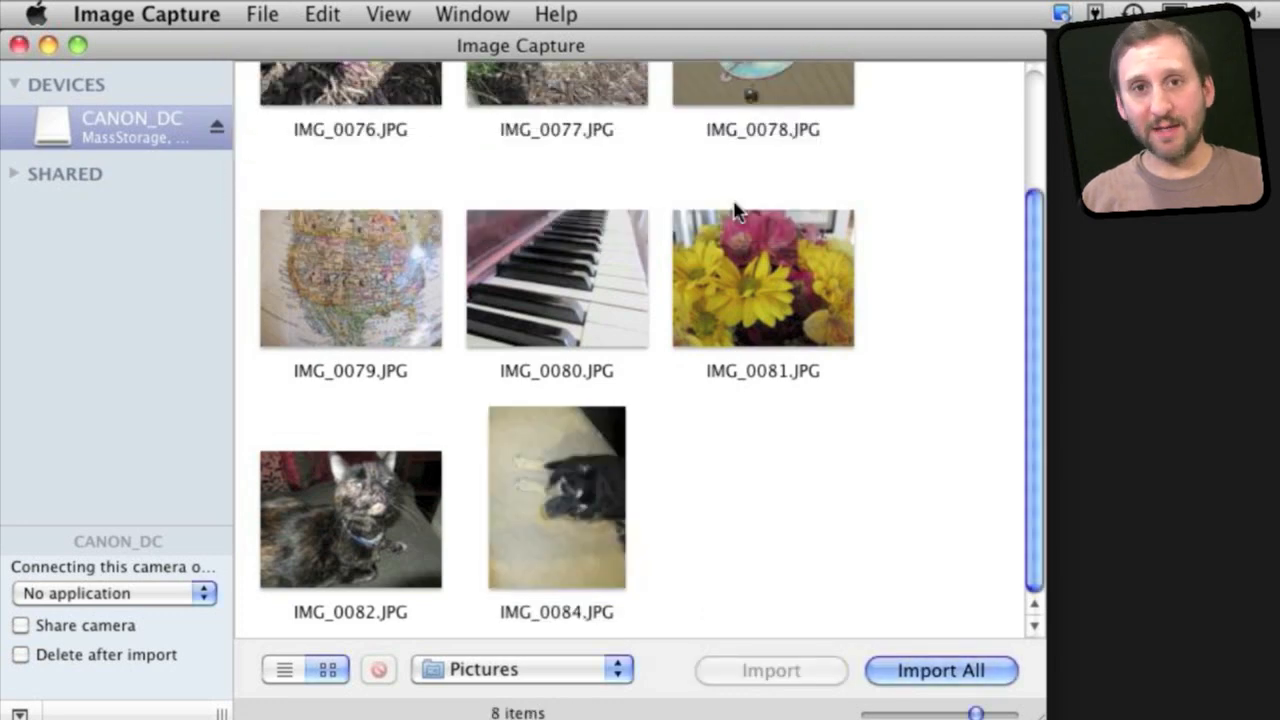
mouse_move(676, 216)
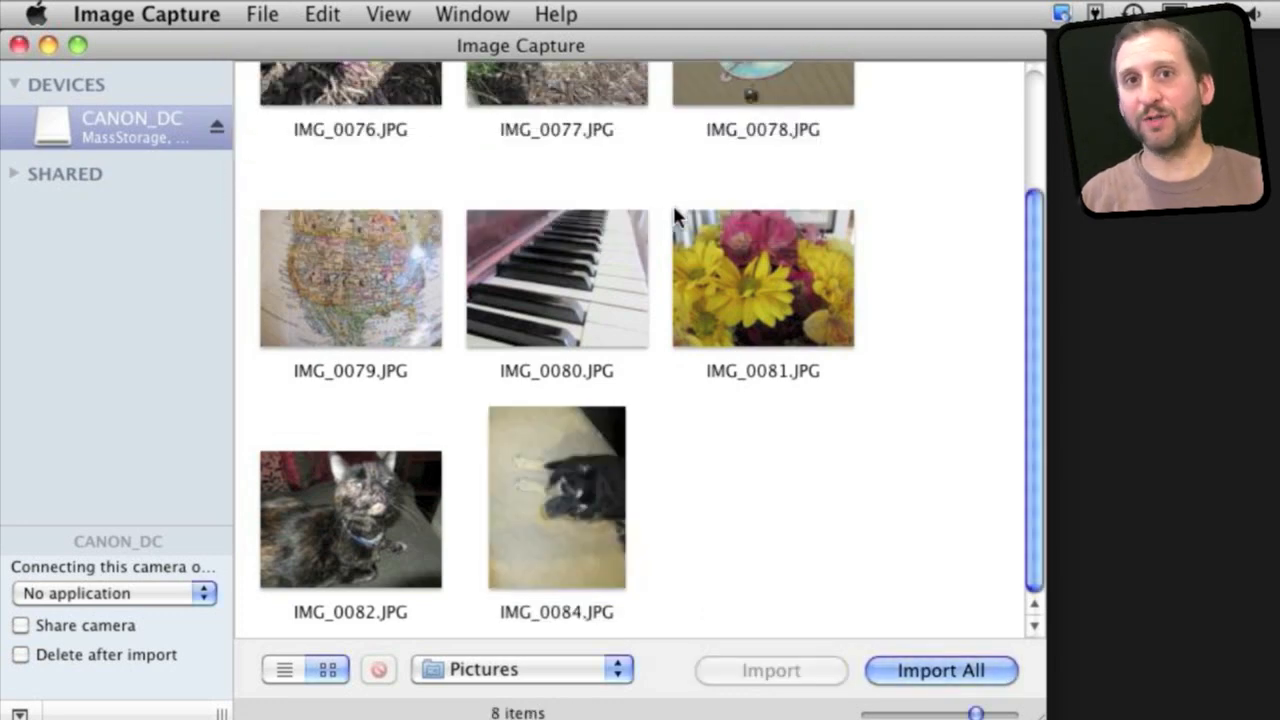
scroll("up", 3)
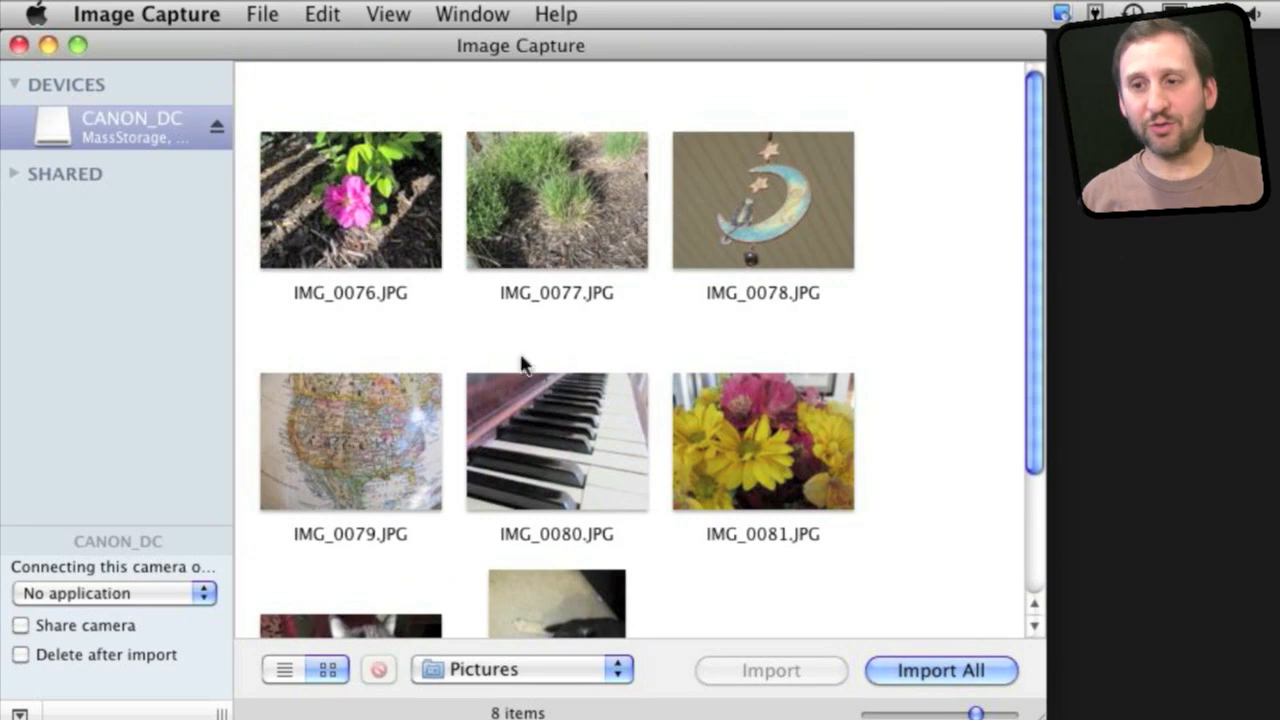
- Drag the flower photo IMG_0076.JPG onto the desktop so it is marked as imported
left_click(350, 200)
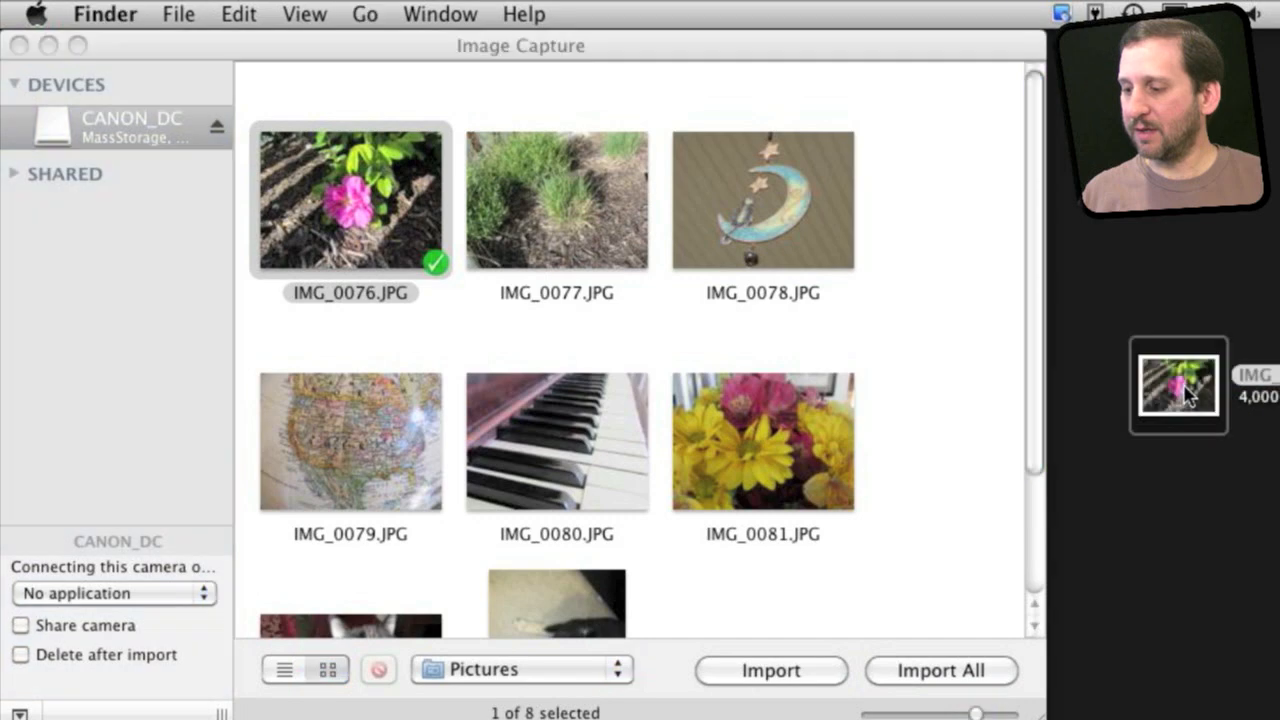
mouse_move(912, 366)
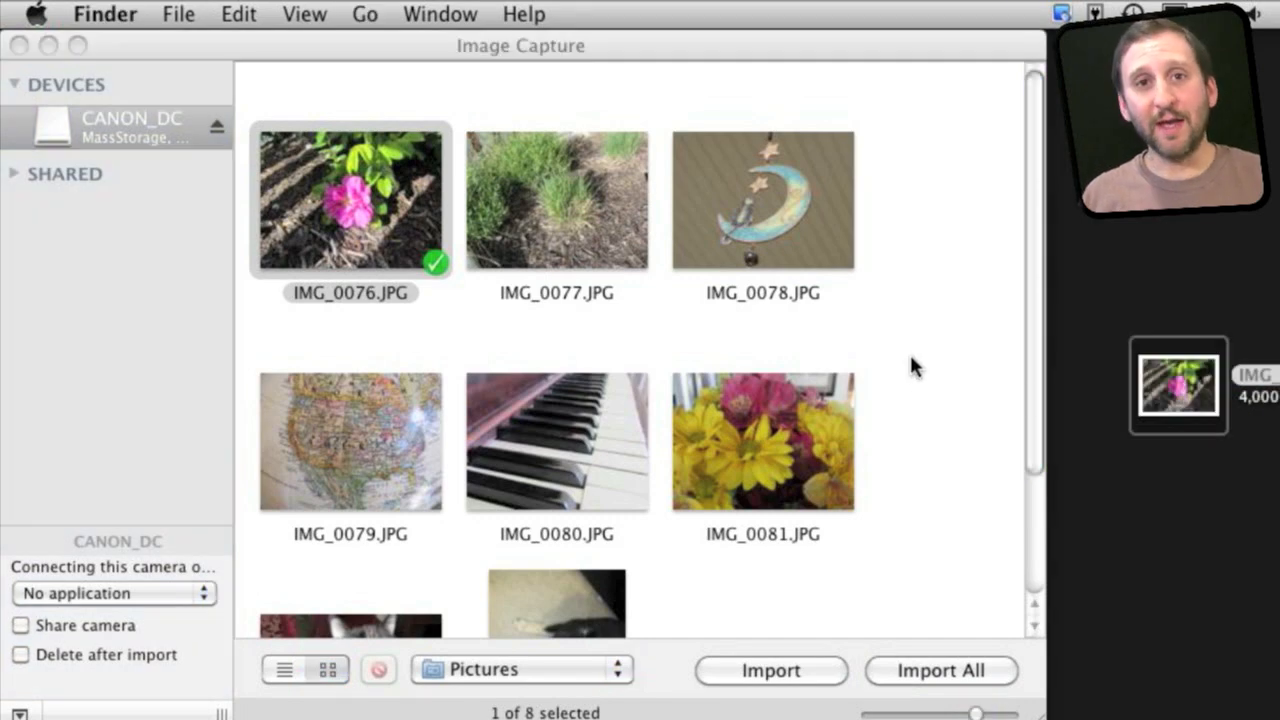
mouse_move(512, 324)
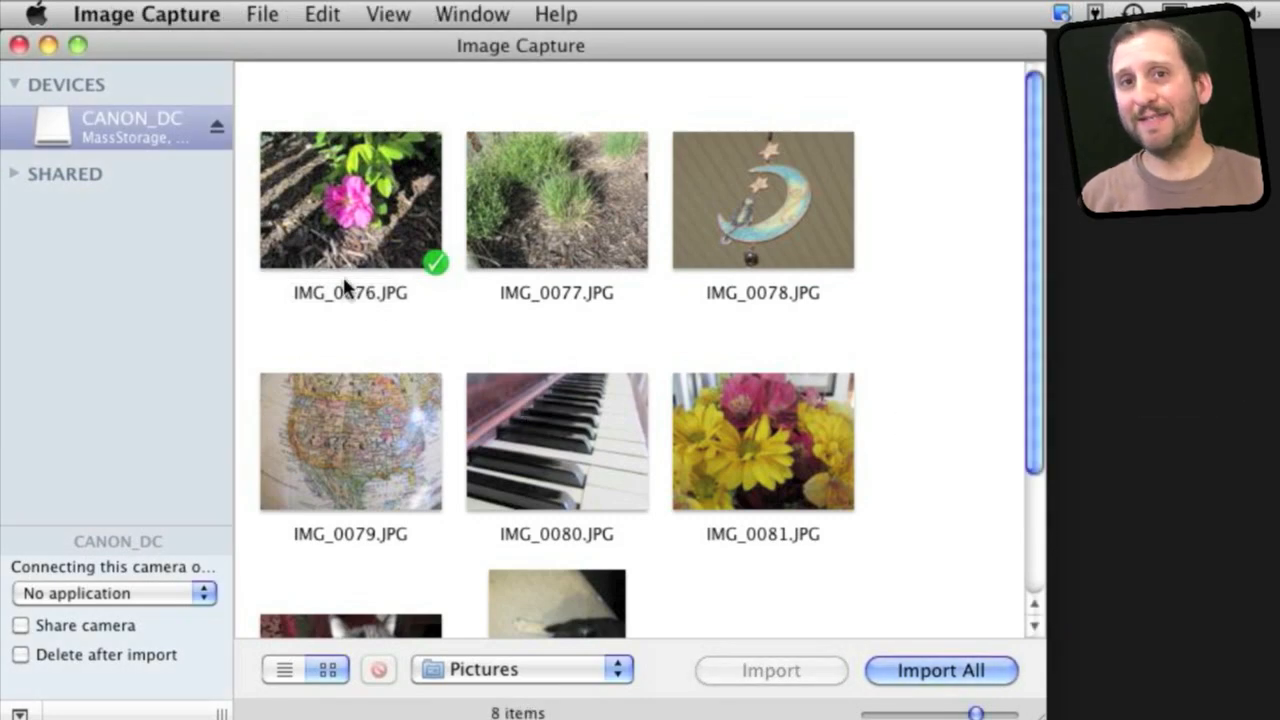
mouse_move(64, 658)
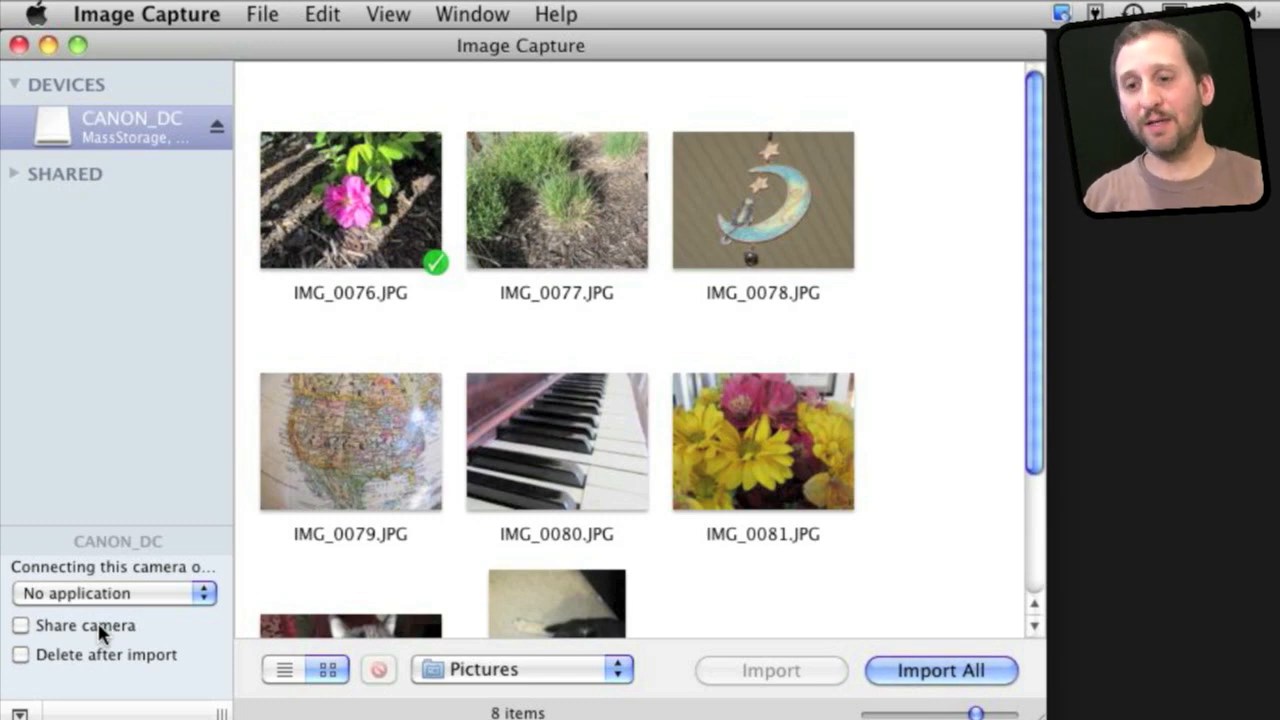
mouse_move(948, 556)
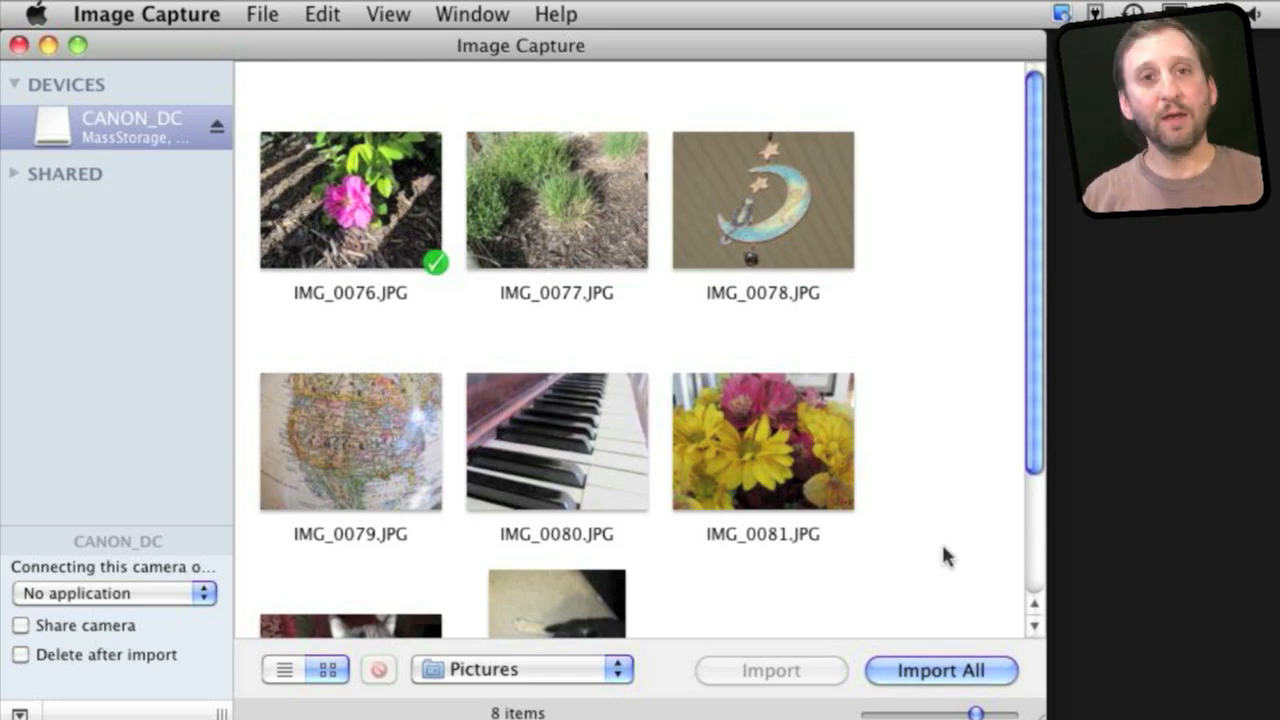
- Set the destination to iPhoto.app and import IMG_0077 and IMG_0078
left_click(520, 668)
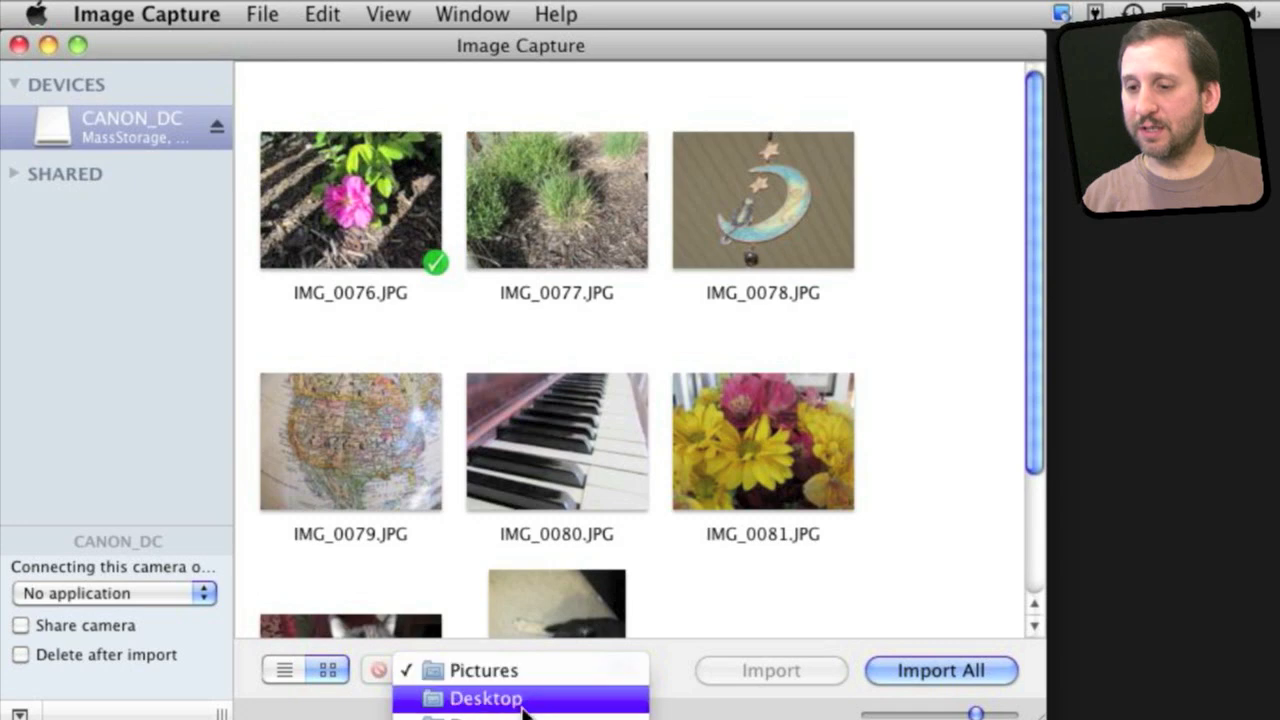
left_click(520, 668)
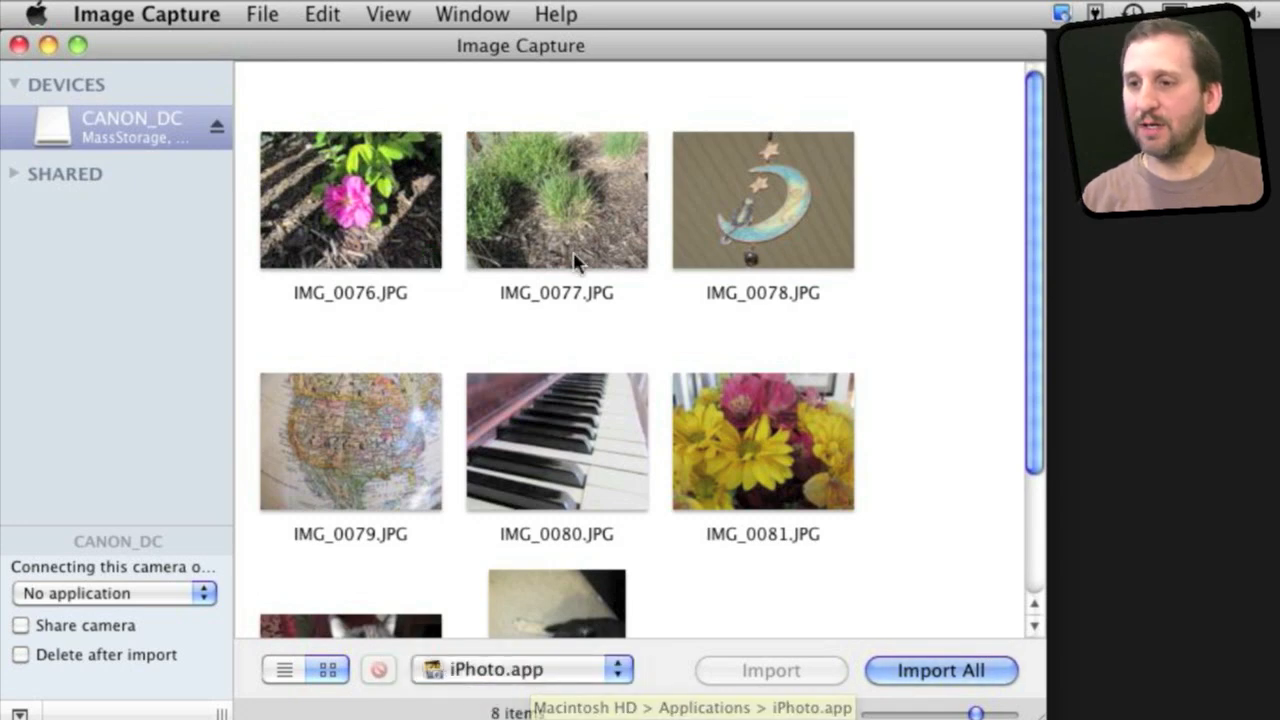
left_click(762, 200)
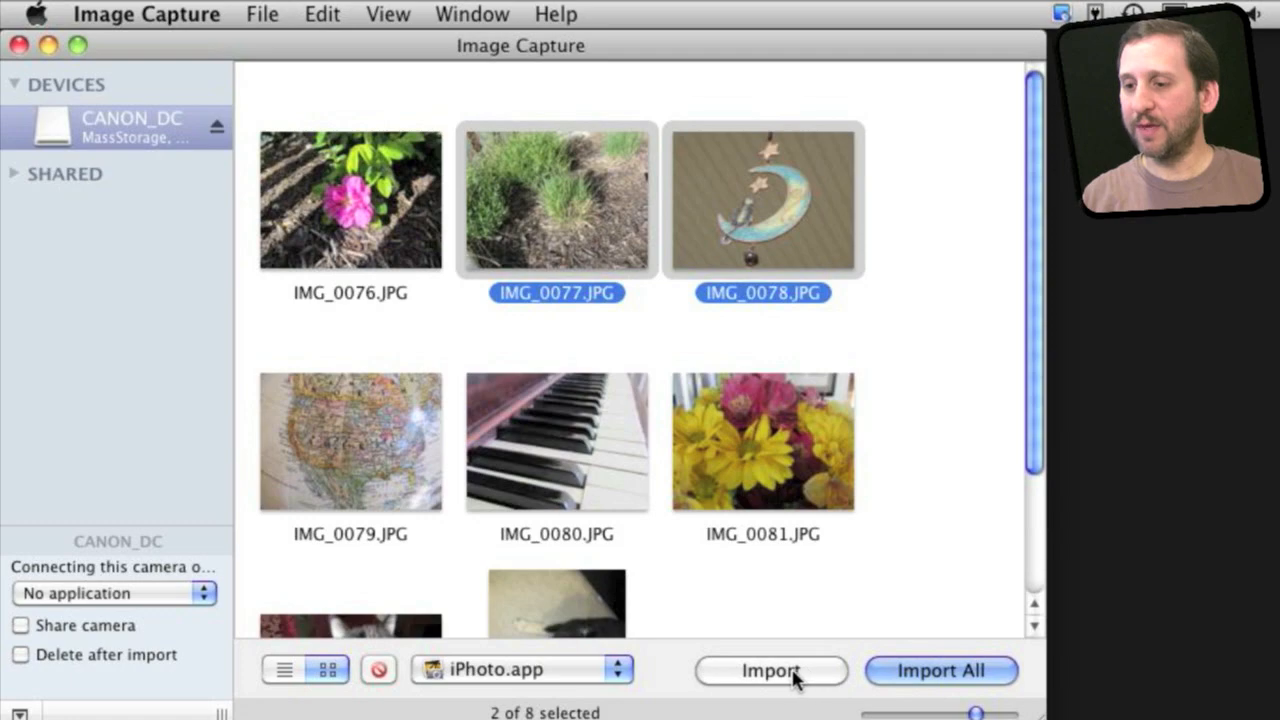
left_click(770, 670)
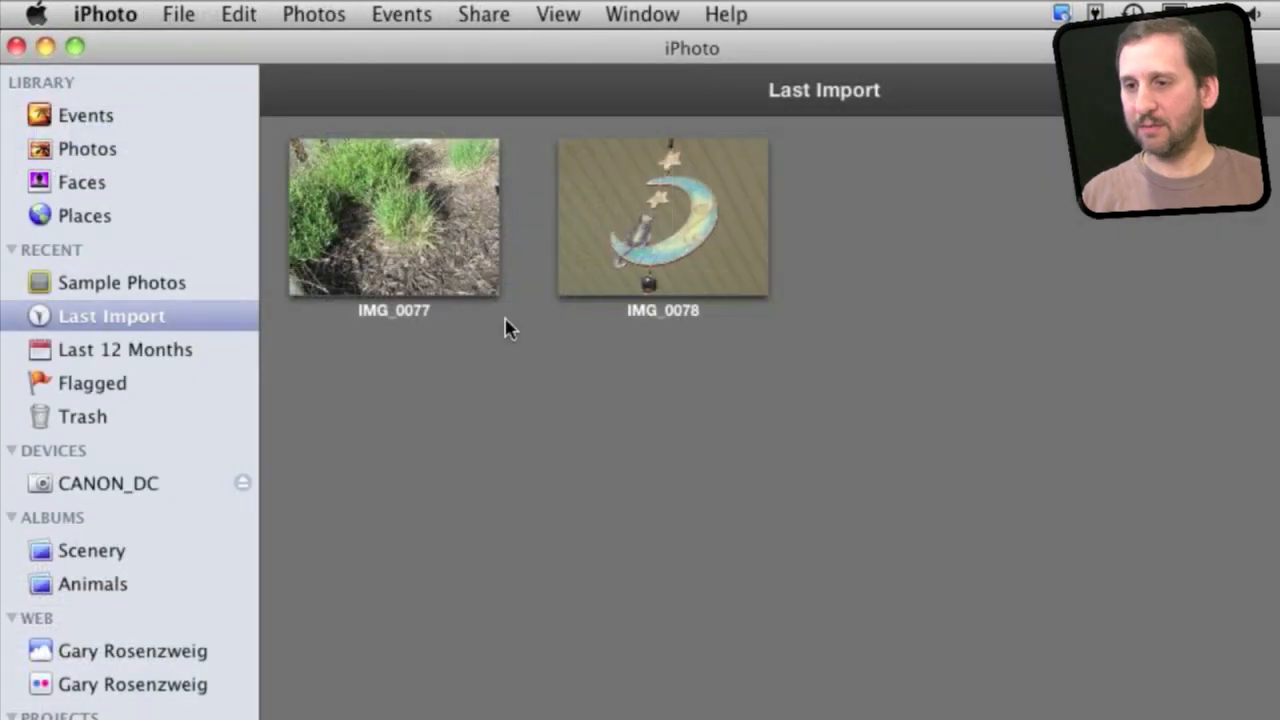
mouse_move(404, 244)
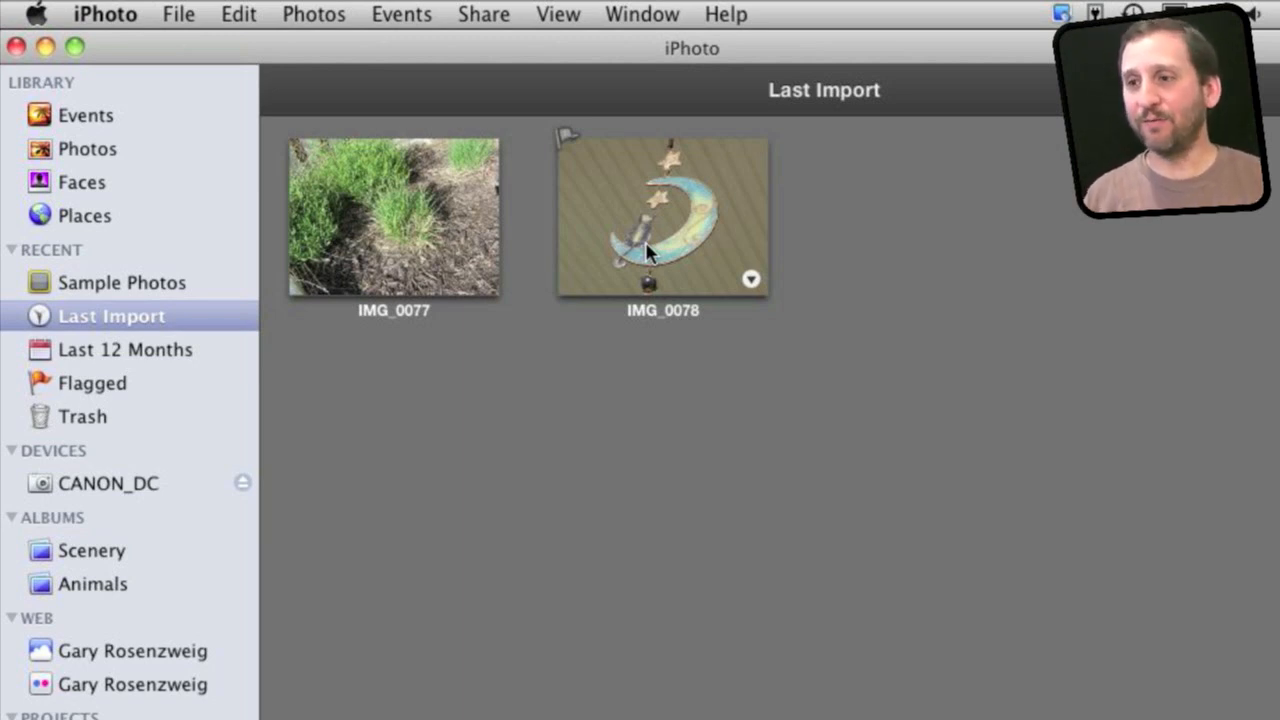
mouse_move(432, 184)
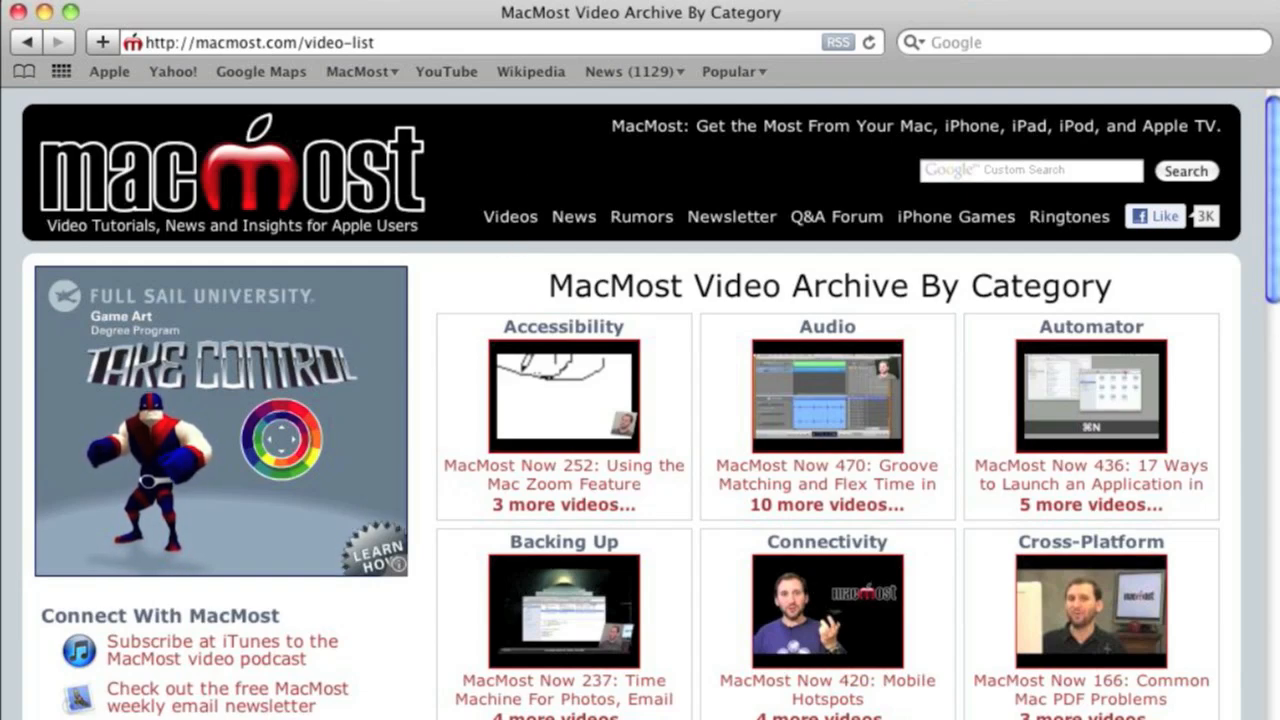
scroll("down", 3)
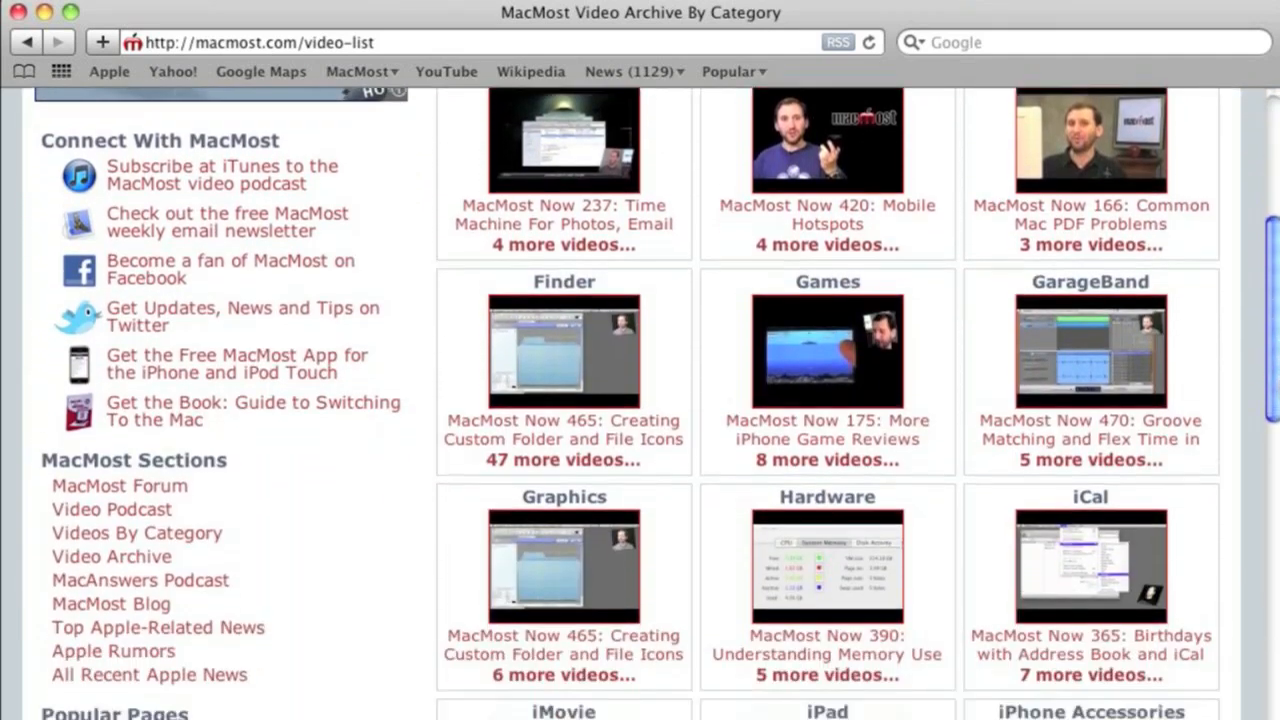
scroll("down", 3)
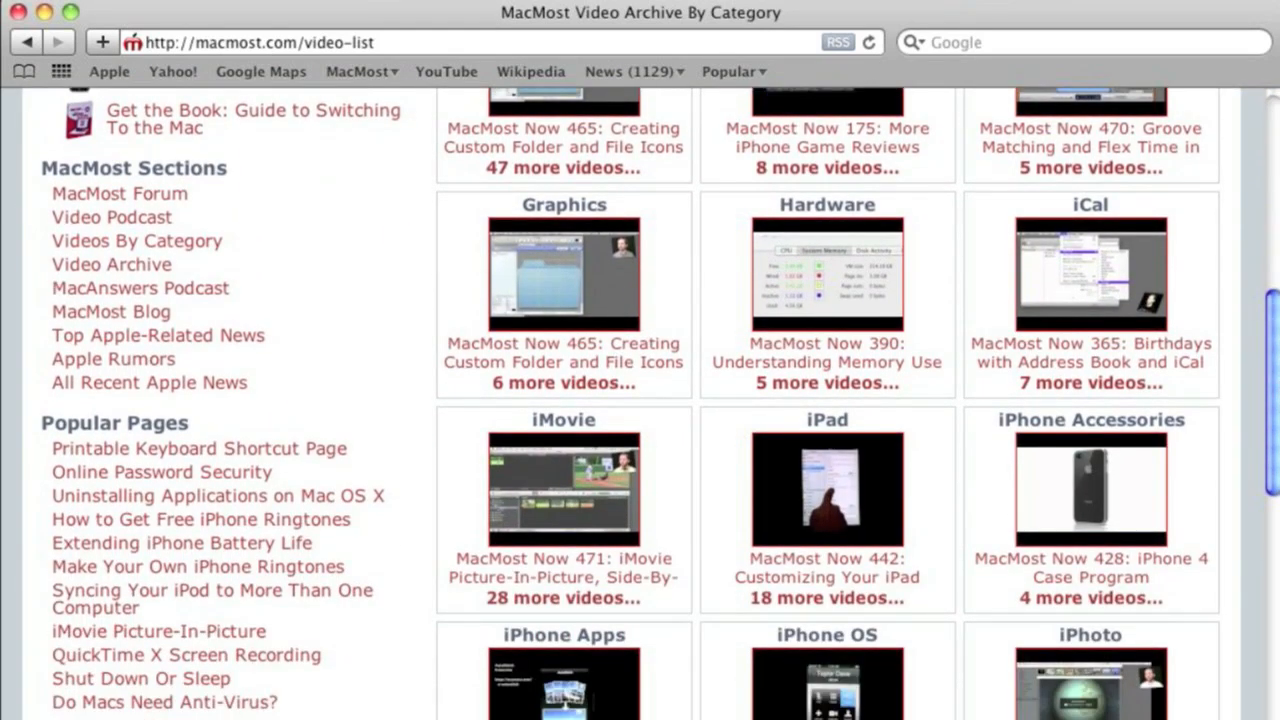